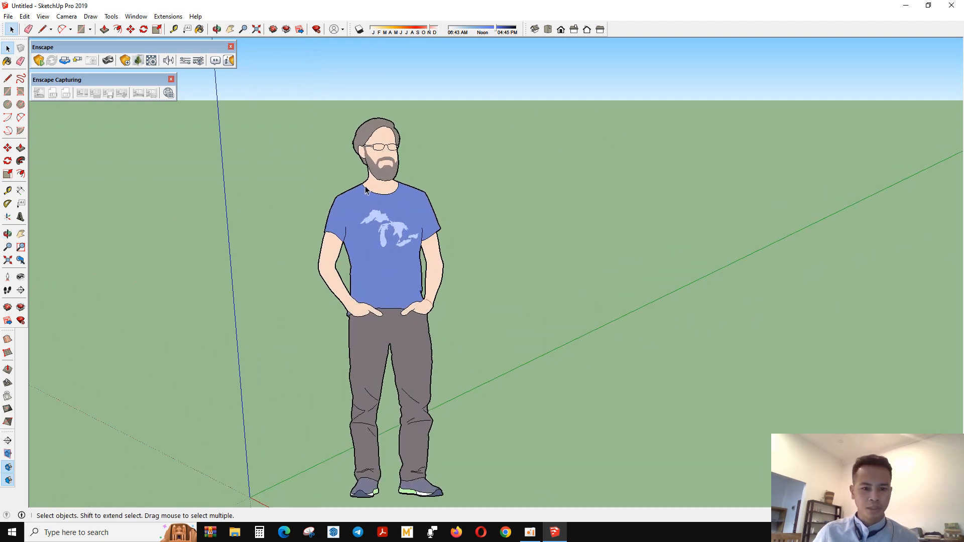
- Uncheck Profiles and Dashes in the Styles edge settings, then close the Default Tray
{"action": "left_click_drag", "start_coordinate": [366, 189], "coordinate": [475, 332]}
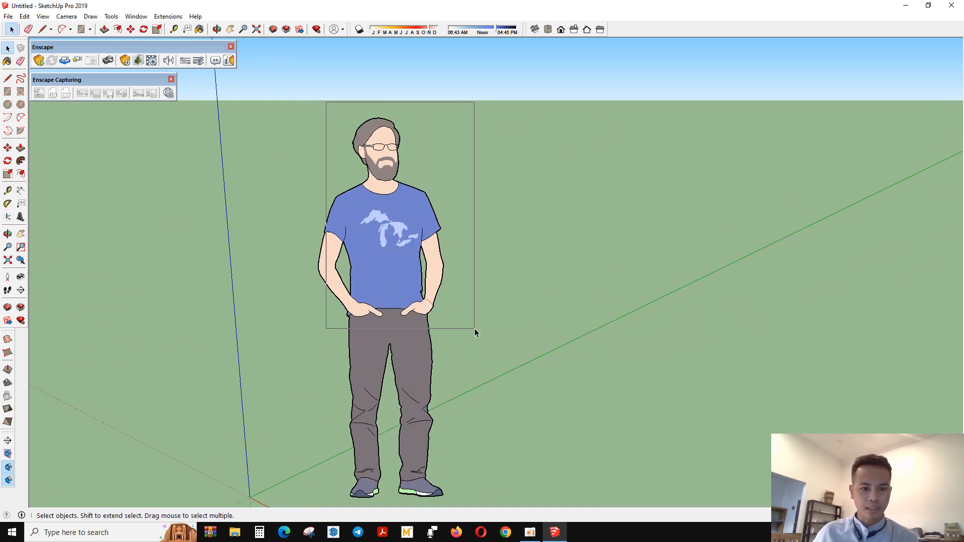
{"action": "left_click", "coordinate": [381, 246]}
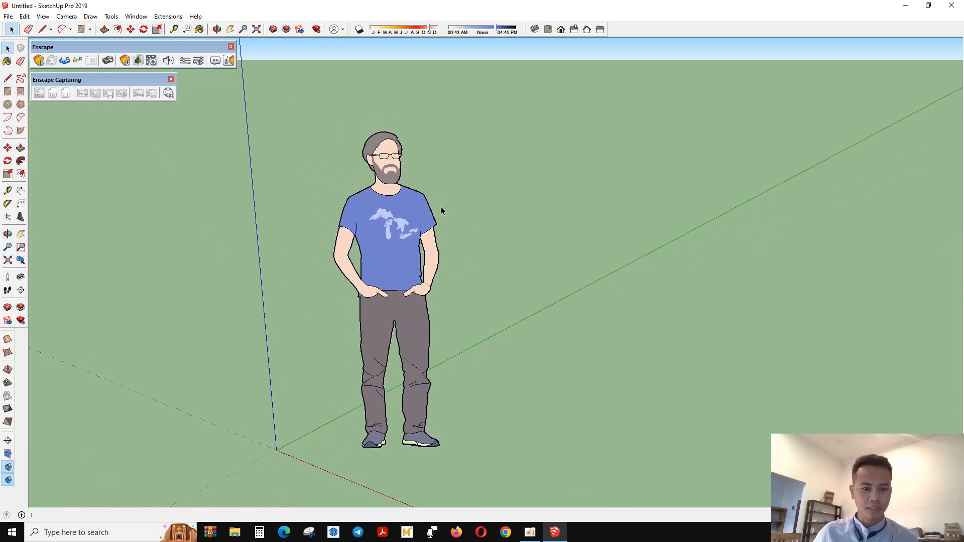
{"action": "mouse_move", "coordinate": [445, 274]}
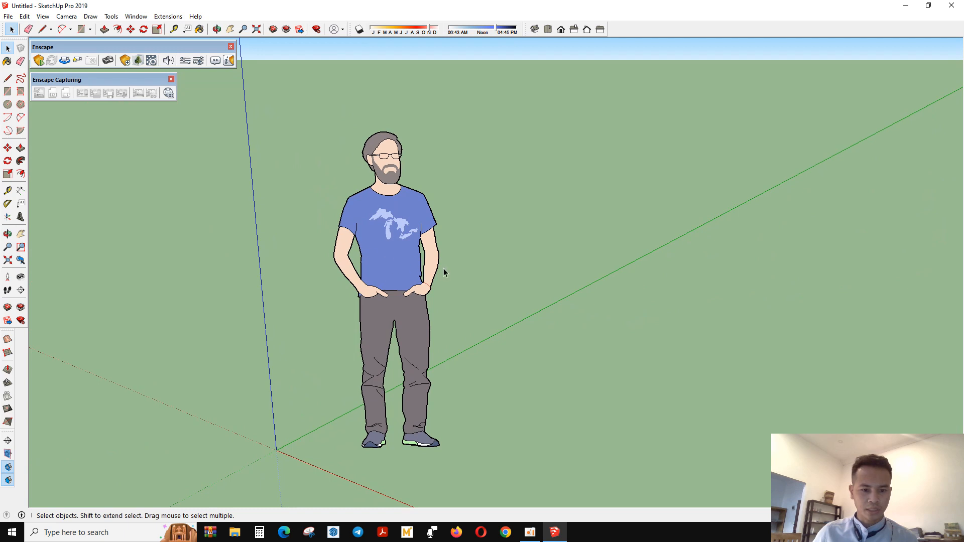
{"action": "mouse_move", "coordinate": [435, 235]}
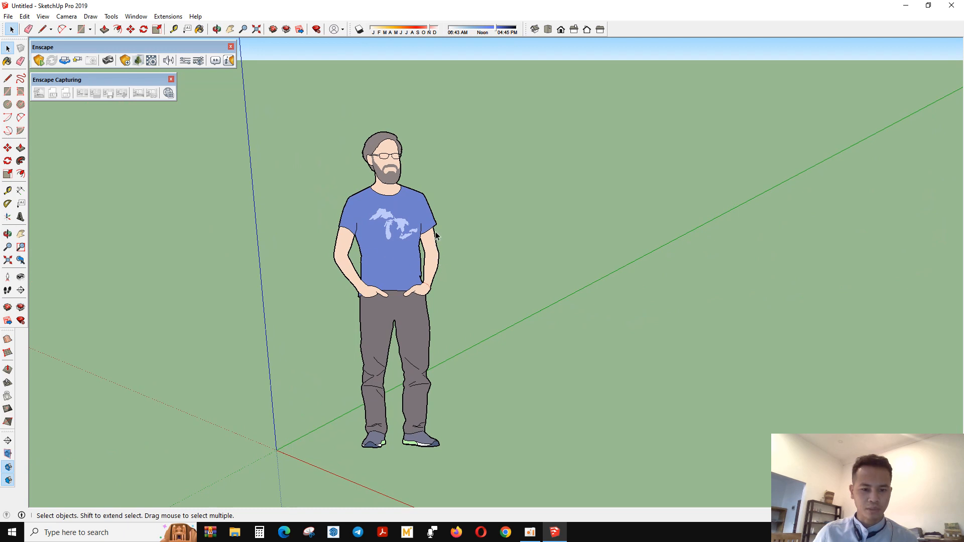
{"action": "mouse_move", "coordinate": [167, 16]}
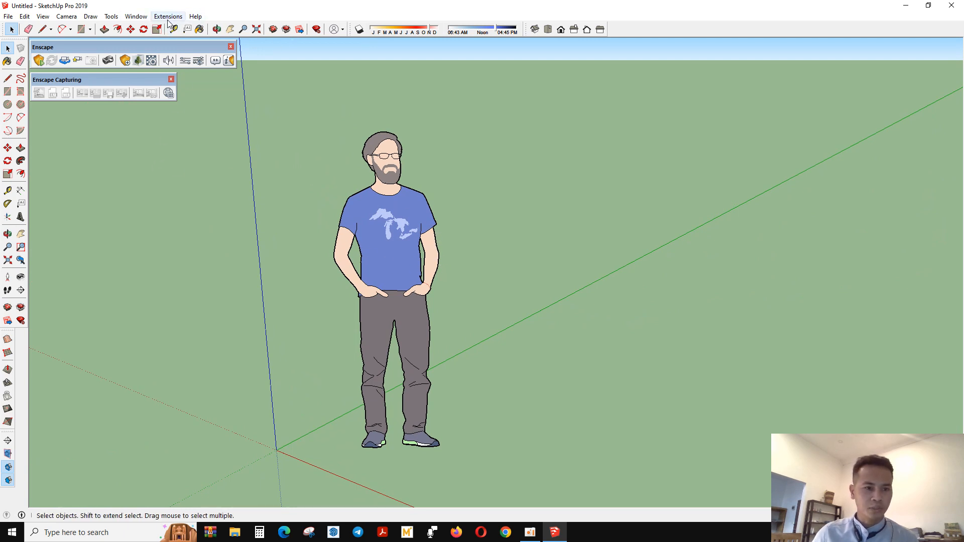
{"action": "left_click", "coordinate": [135, 16]}
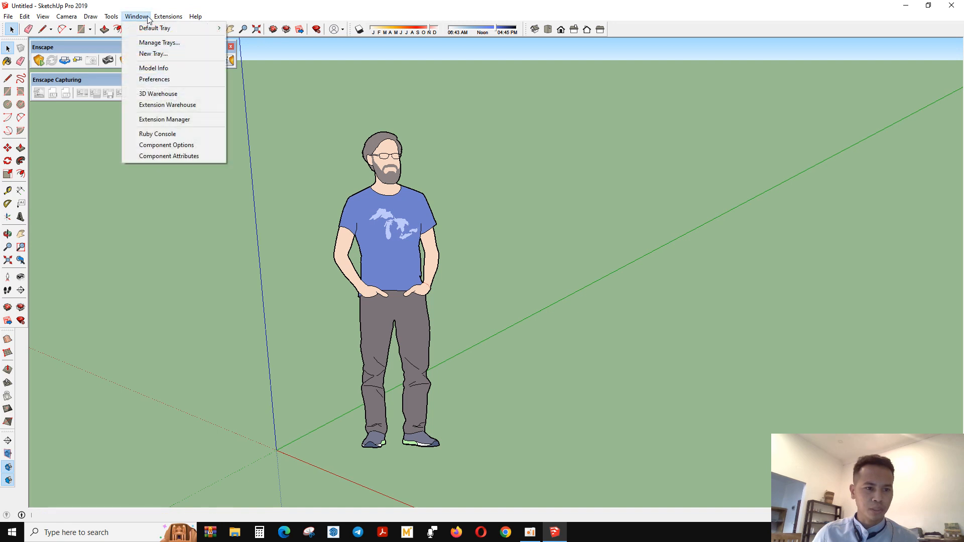
{"action": "mouse_move", "coordinate": [155, 28]}
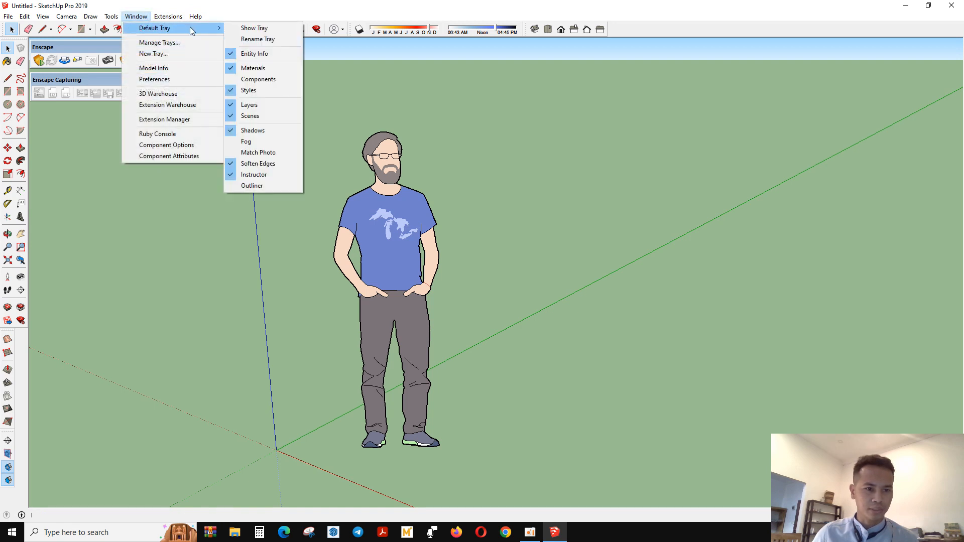
{"action": "mouse_move", "coordinate": [249, 90]}
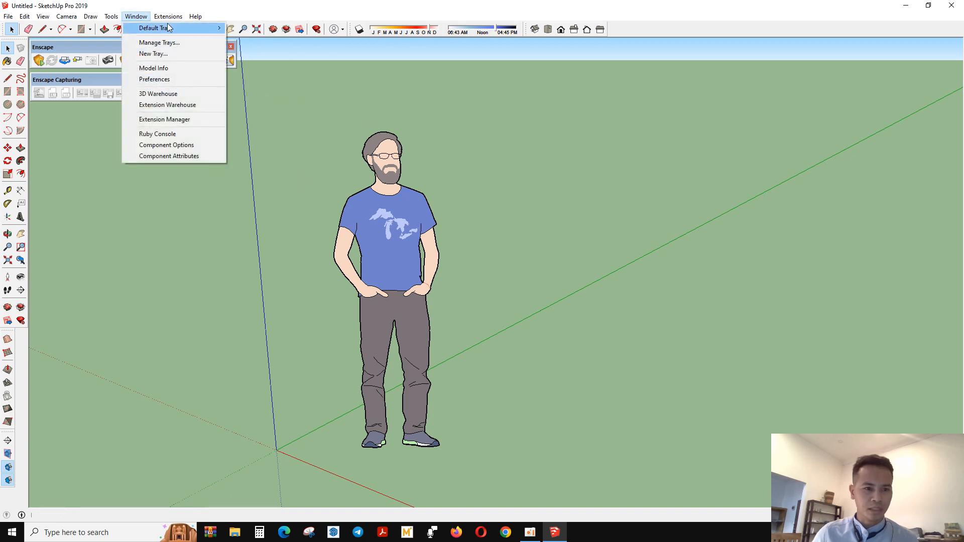
{"action": "mouse_move", "coordinate": [156, 28]}
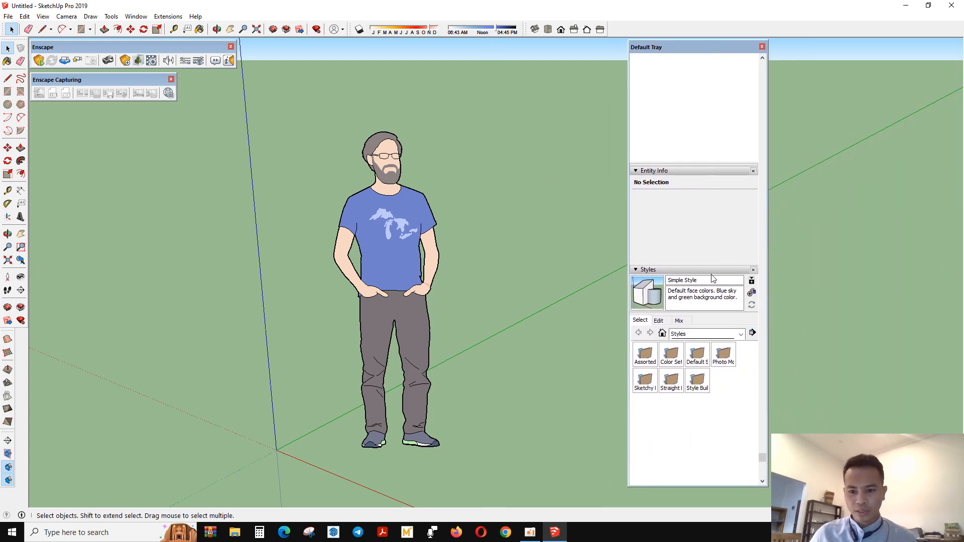
{"action": "left_click", "coordinate": [659, 320]}
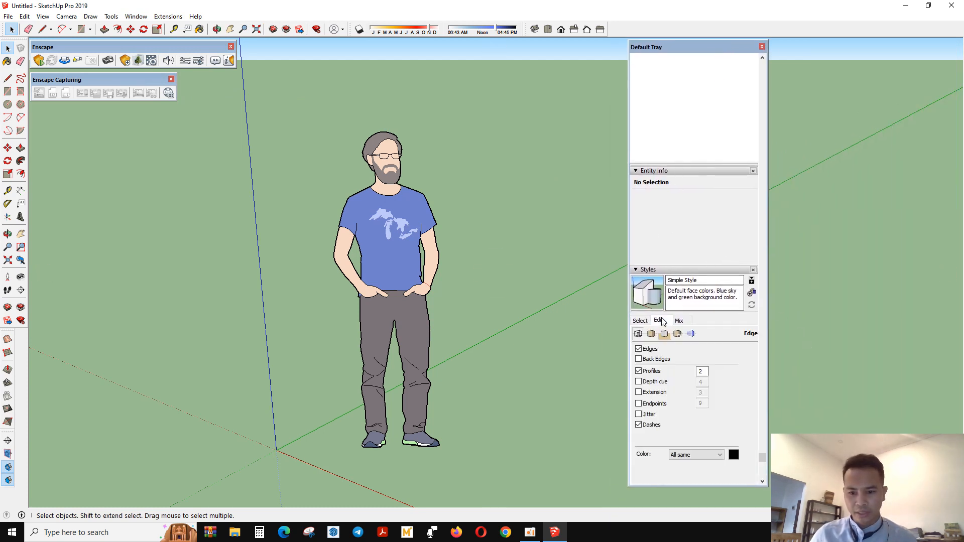
{"action": "mouse_move", "coordinate": [688, 52]}
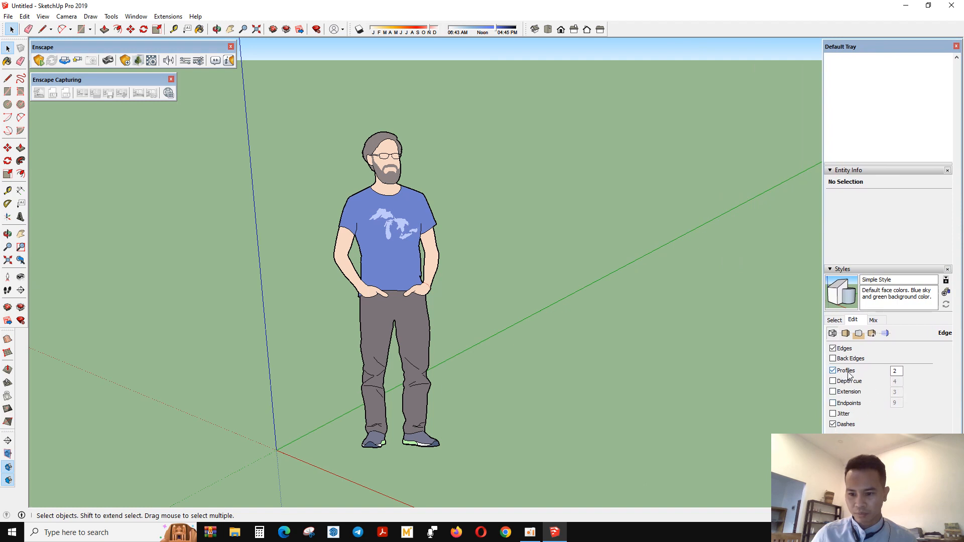
{"action": "left_click", "coordinate": [834, 370]}
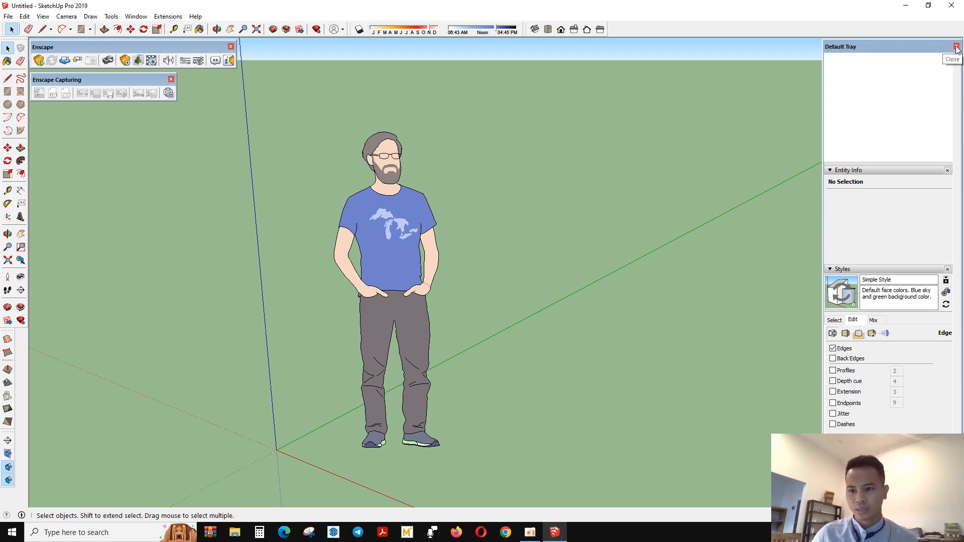
{"action": "left_click", "coordinate": [957, 46]}
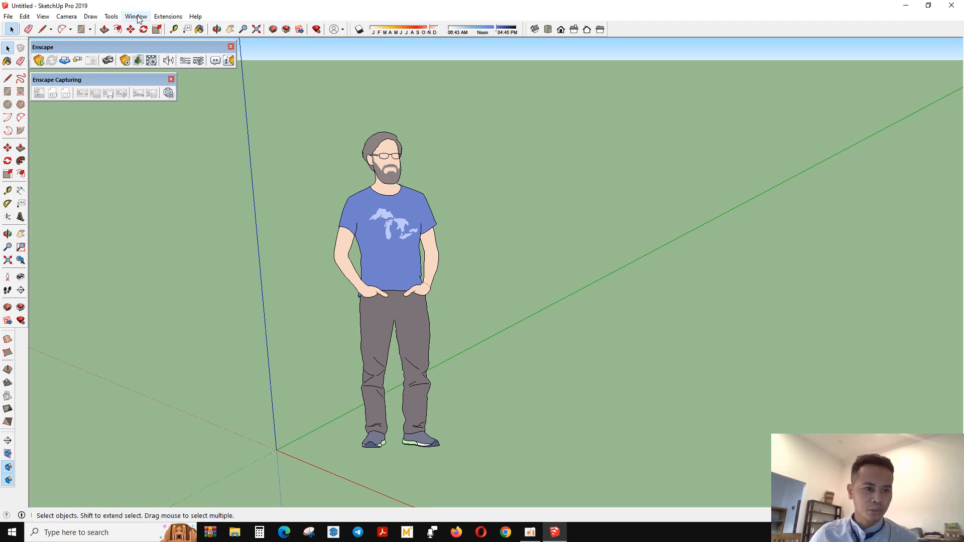
- In Model Info Units, choose Decimal centimeters, Meters² area, Meters³ volume and 0.00 cm precision
{"action": "left_click", "coordinate": [135, 16]}
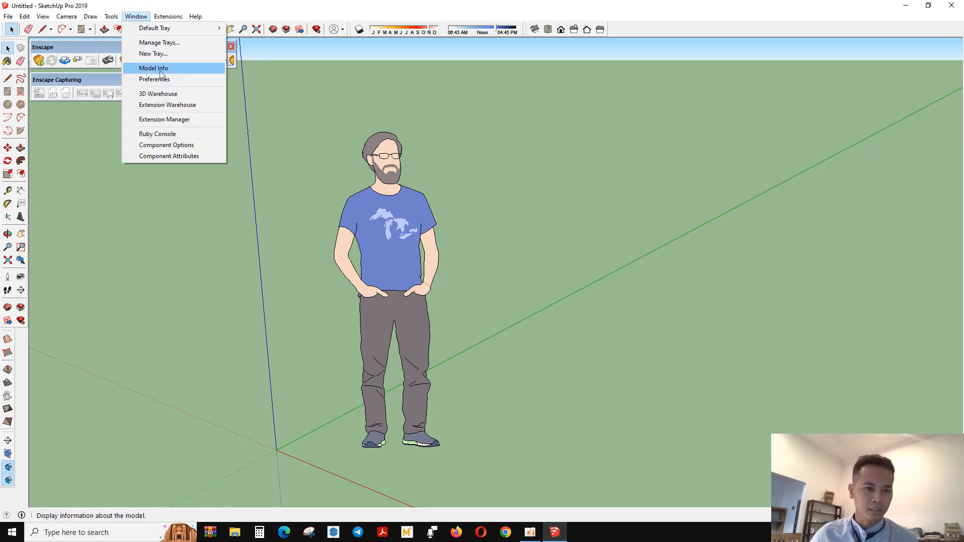
{"action": "mouse_move", "coordinate": [185, 71]}
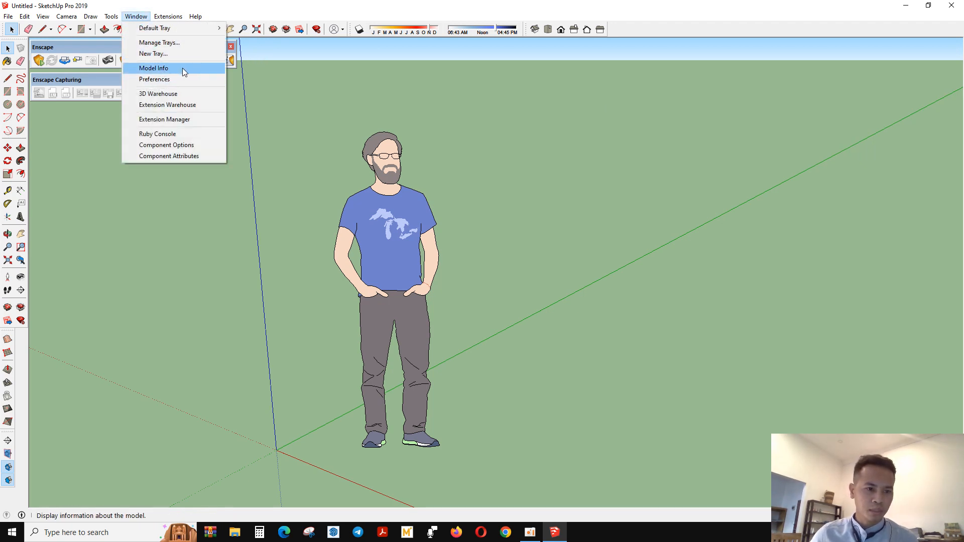
{"action": "left_click", "coordinate": [153, 68]}
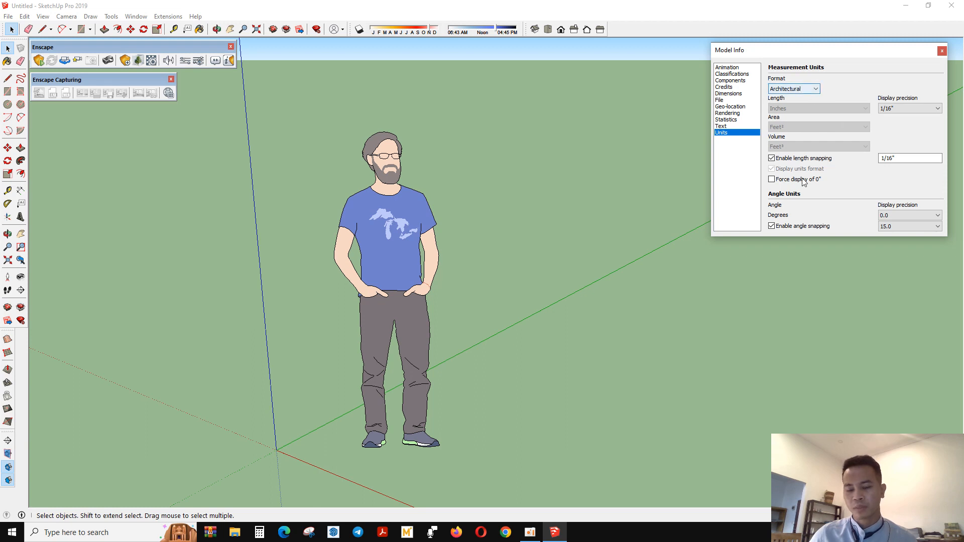
{"action": "left_click", "coordinate": [793, 88]}
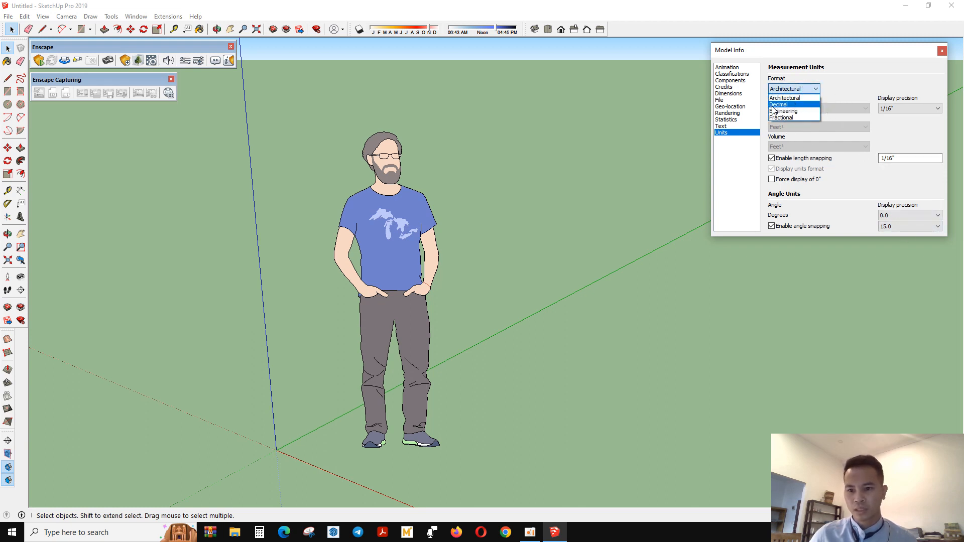
{"action": "left_click", "coordinate": [779, 104]}
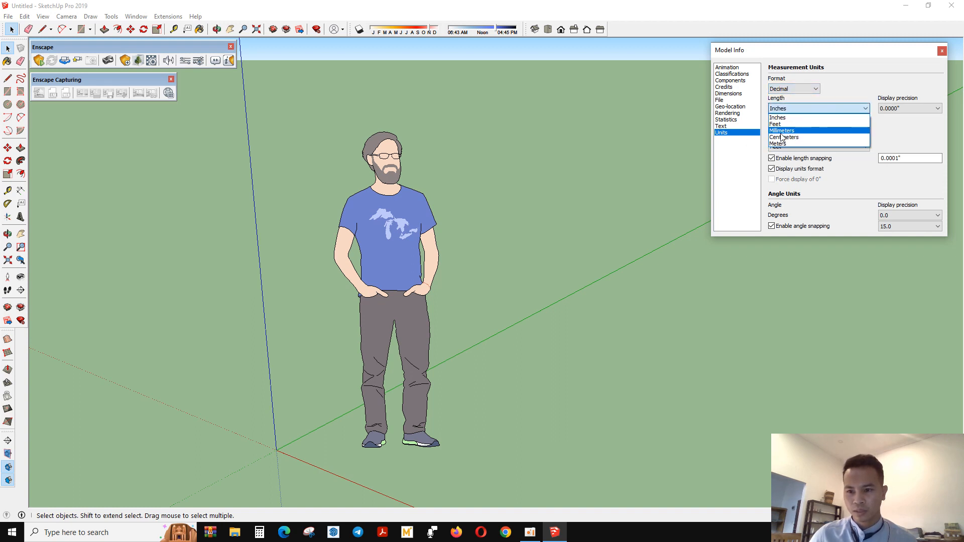
{"action": "left_click", "coordinate": [785, 137]}
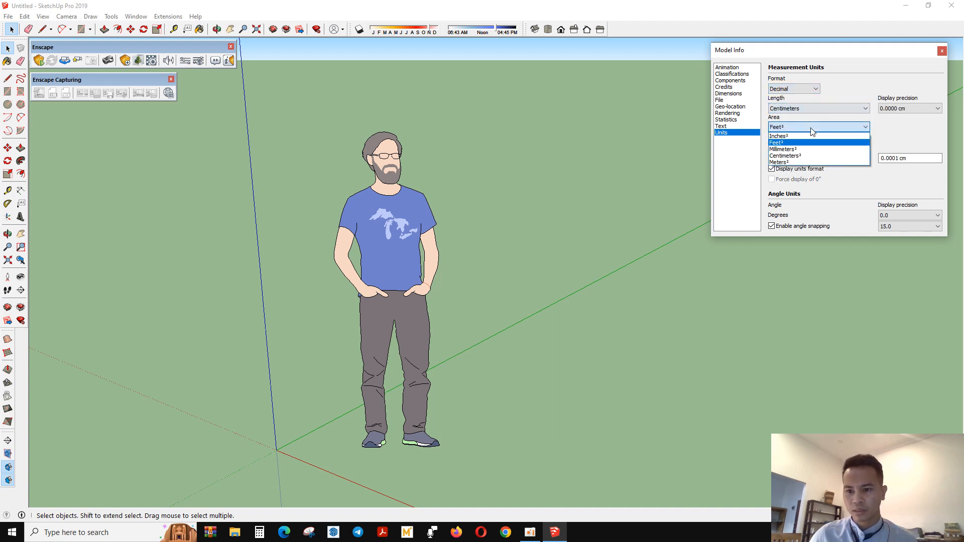
{"action": "left_click", "coordinate": [786, 156]}
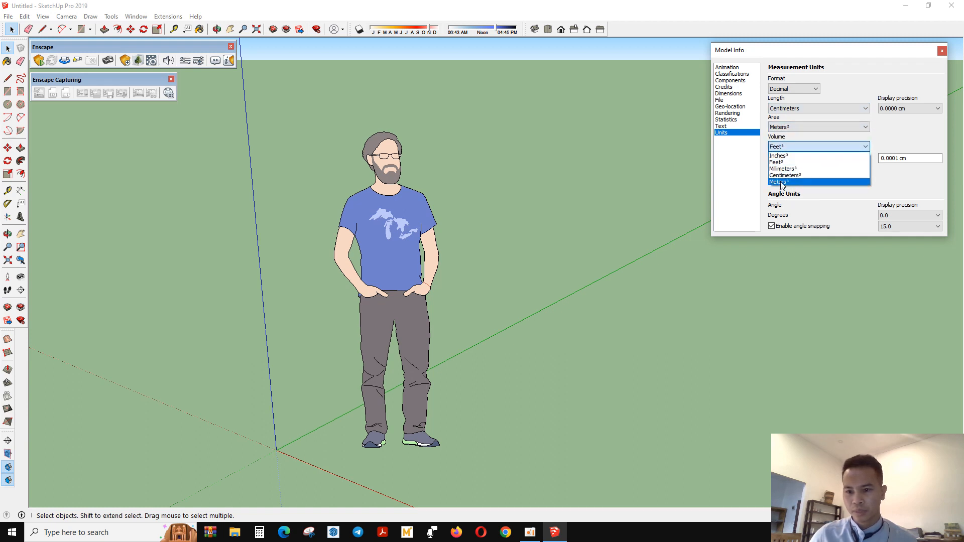
{"action": "left_click", "coordinate": [779, 182]}
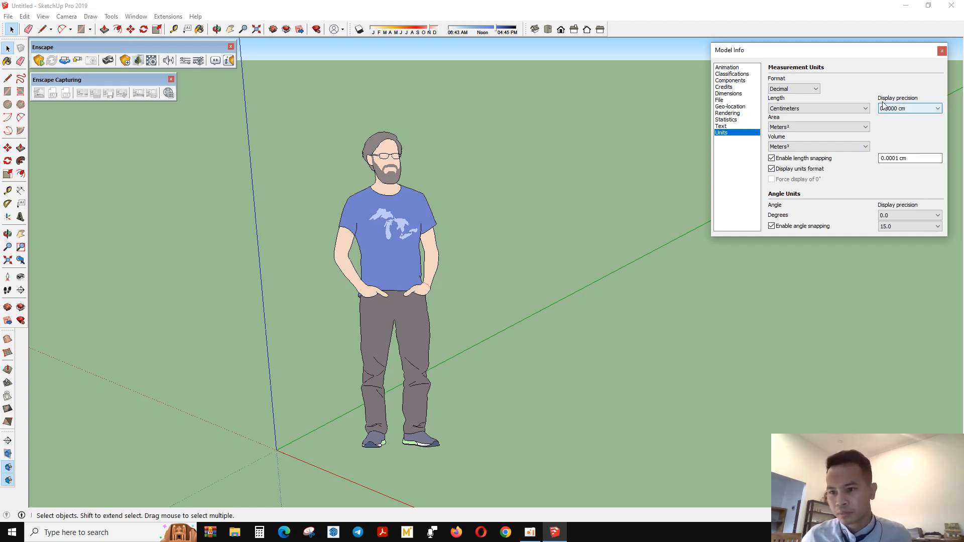
{"action": "left_click", "coordinate": [937, 108]}
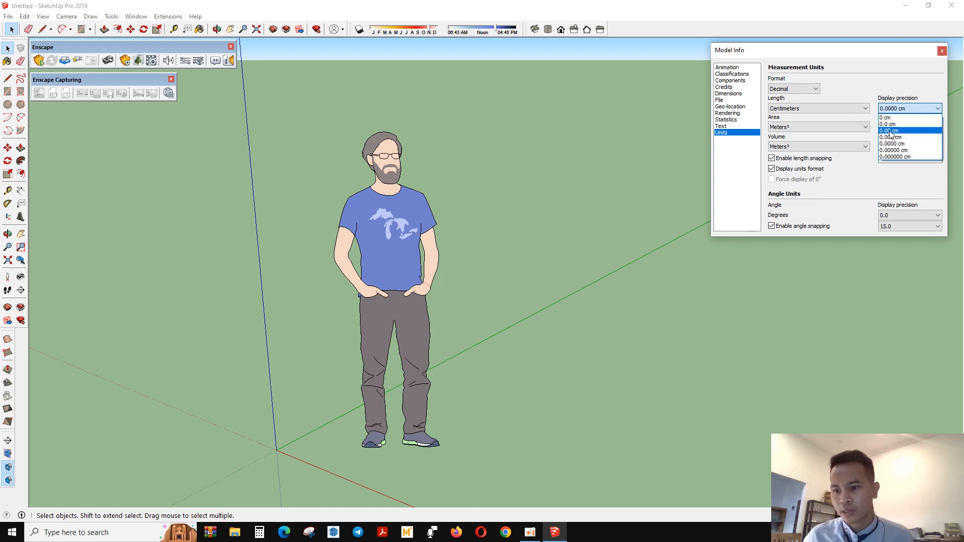
{"action": "left_click", "coordinate": [891, 131]}
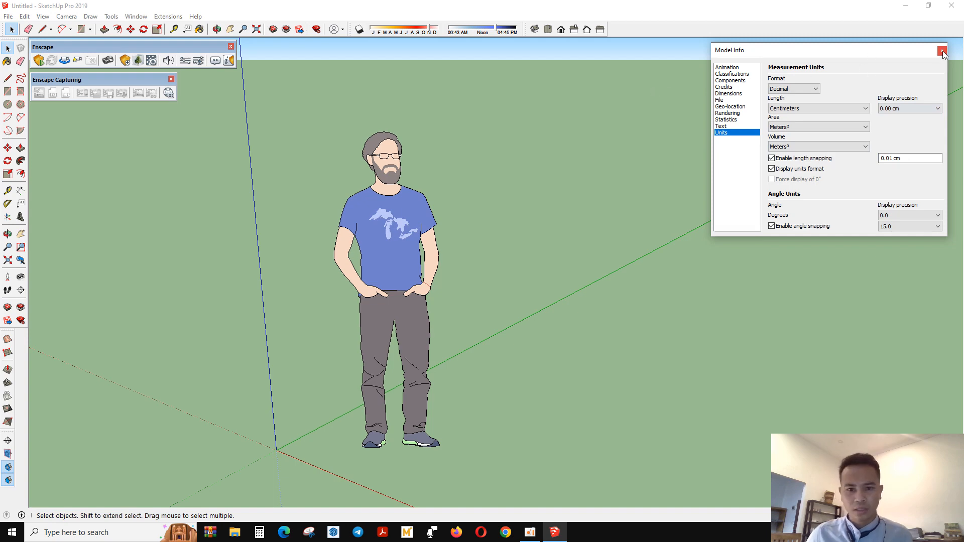
{"action": "left_click", "coordinate": [940, 50]}
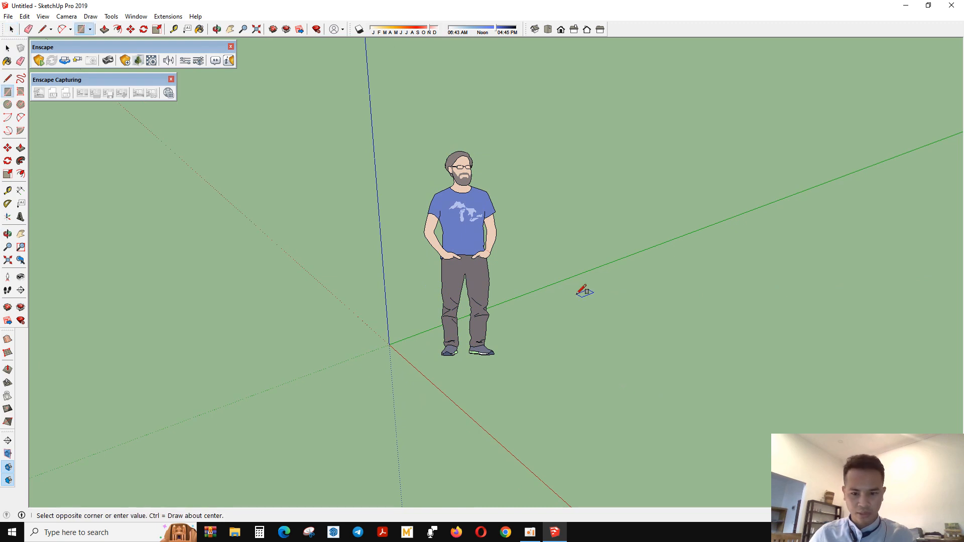
{"action": "left_click_drag", "start_coordinate": [587, 292], "coordinate": [644, 409]}
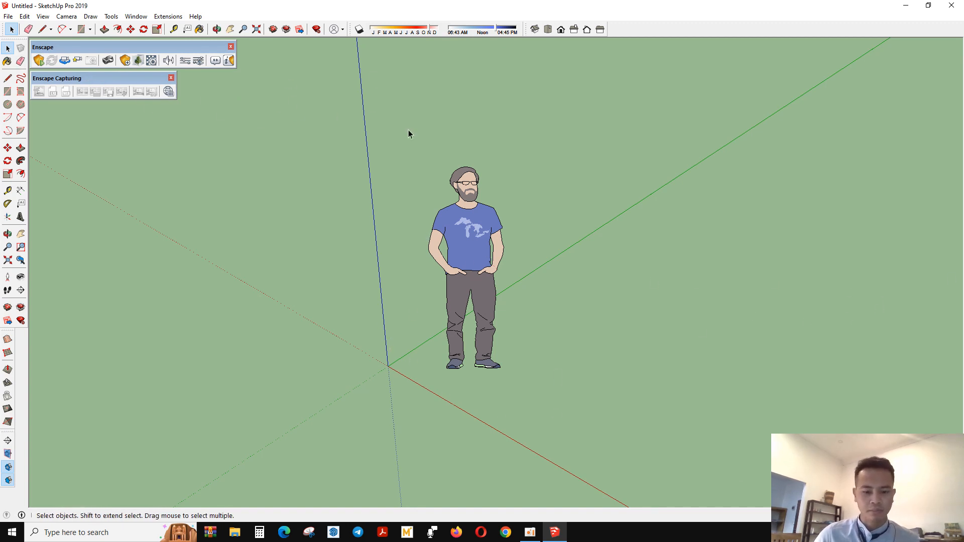
{"action": "mouse_move", "coordinate": [398, 359]}
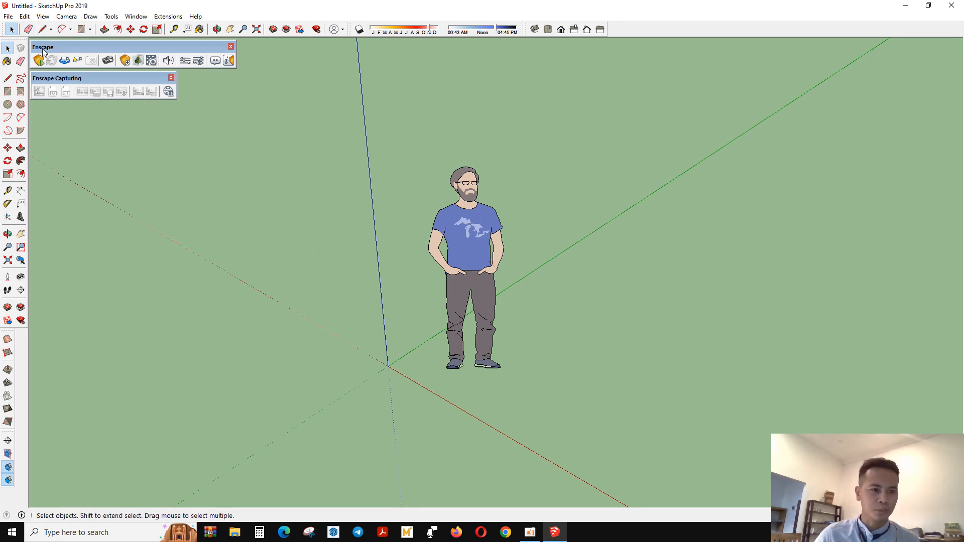
{"action": "mouse_move", "coordinate": [278, 114]}
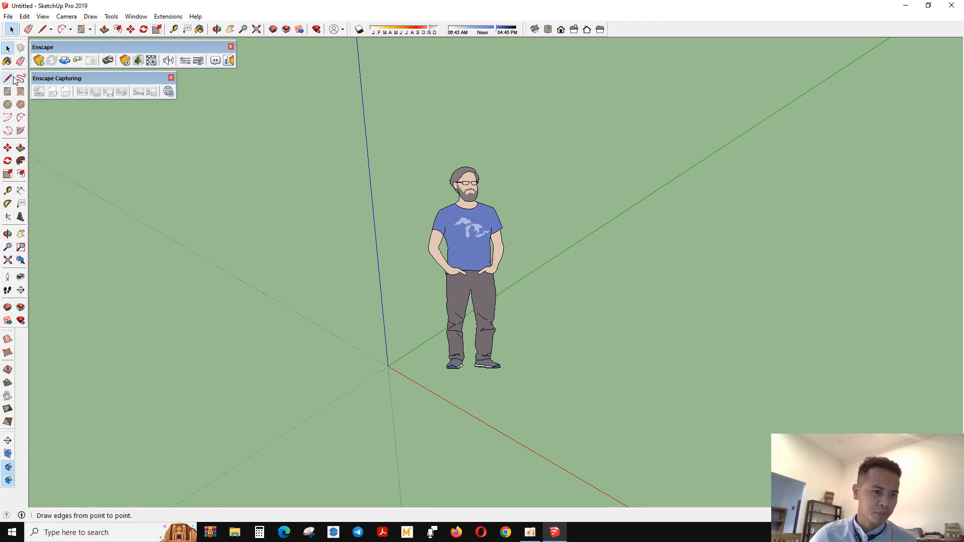
{"action": "mouse_move", "coordinate": [9, 63]}
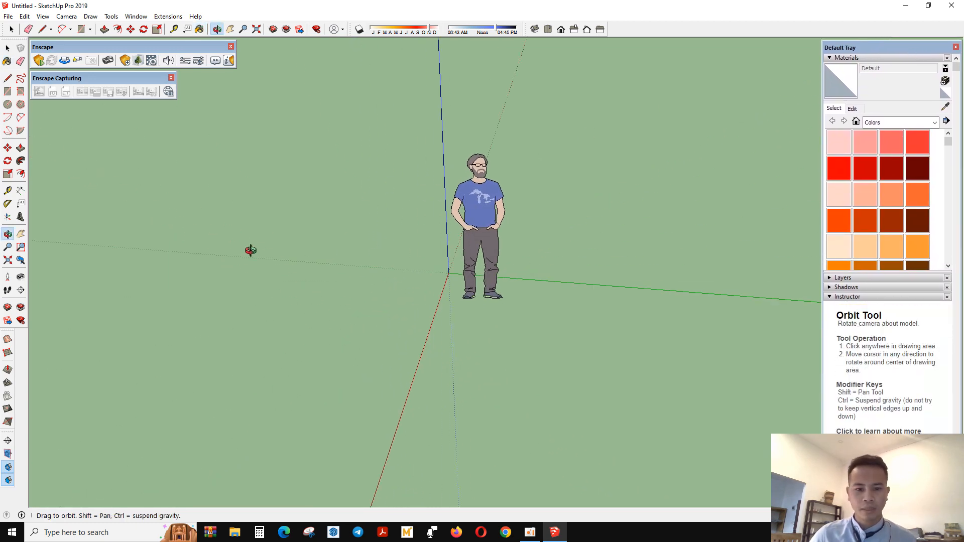
- Draw a square base beside the figure and push/pull it into a box taller than the figure
{"action": "left_click_drag", "start_coordinate": [252, 250], "coordinate": [540, 250]}
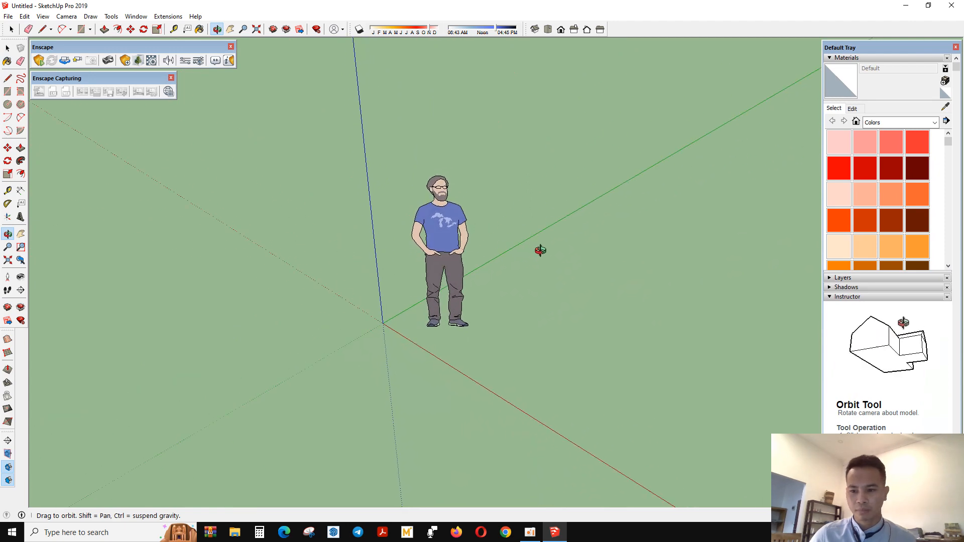
{"action": "left_click_drag", "start_coordinate": [540, 250], "coordinate": [564, 264]}
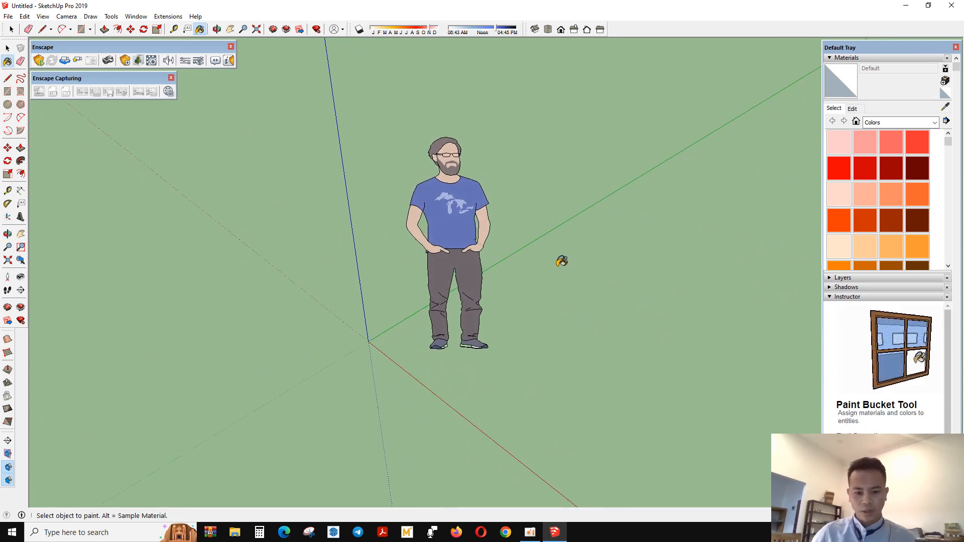
{"action": "left_click", "coordinate": [80, 29]}
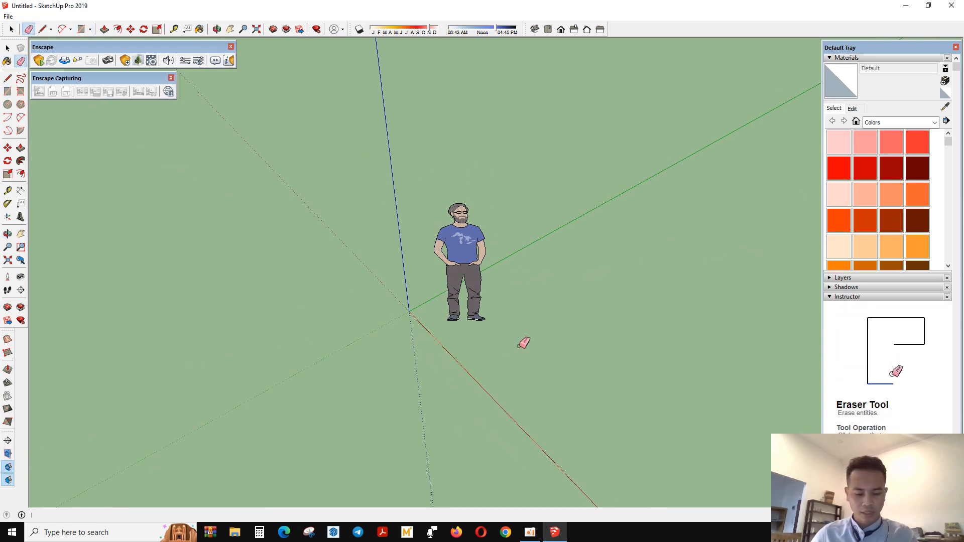
{"action": "left_click", "coordinate": [84, 30]}
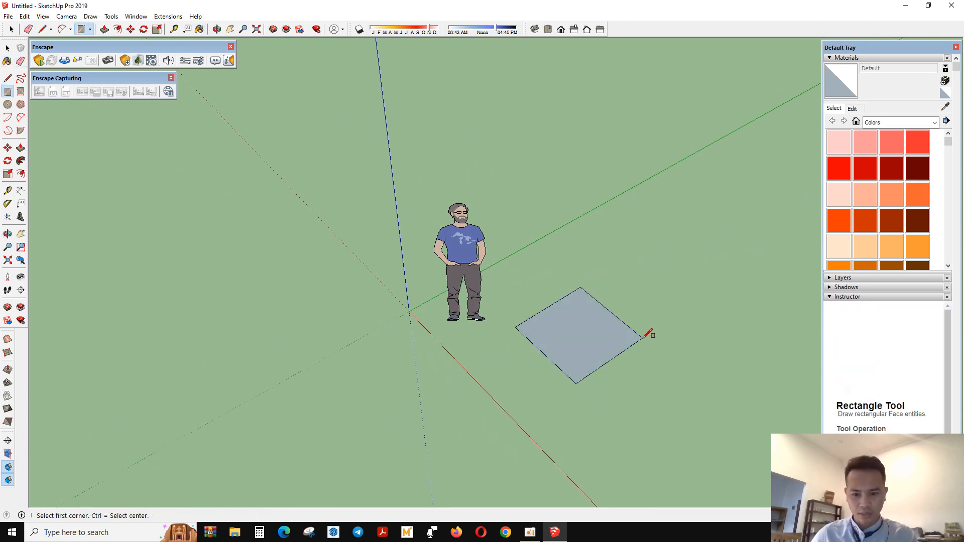
{"action": "left_click", "coordinate": [8, 147]}
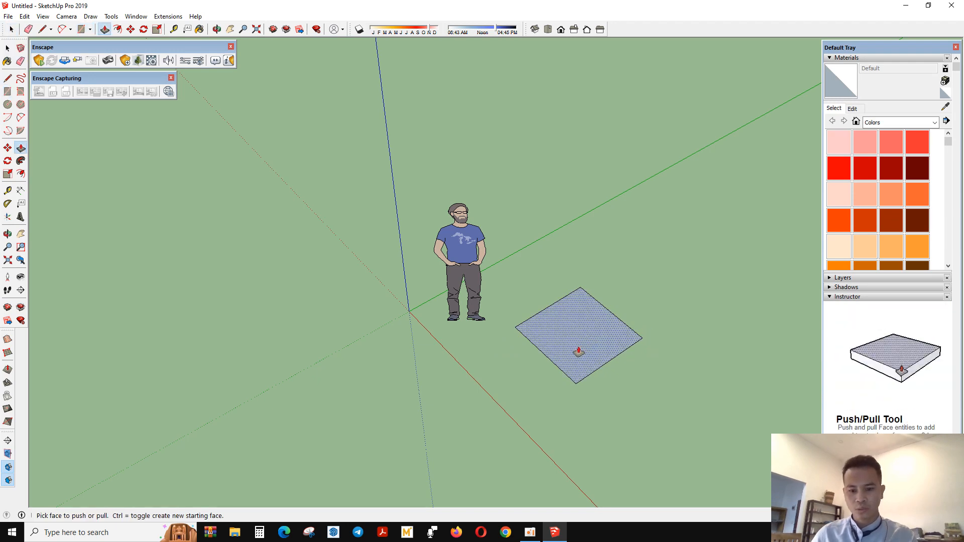
{"action": "left_click_drag", "start_coordinate": [578, 350], "coordinate": [572, 288]}
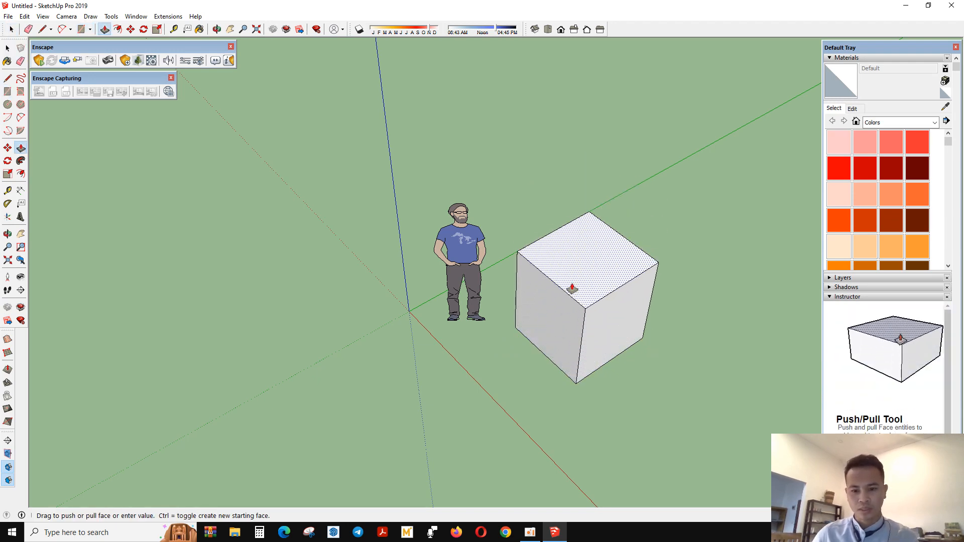
{"action": "left_click_drag", "start_coordinate": [586, 283], "coordinate": [566, 172]}
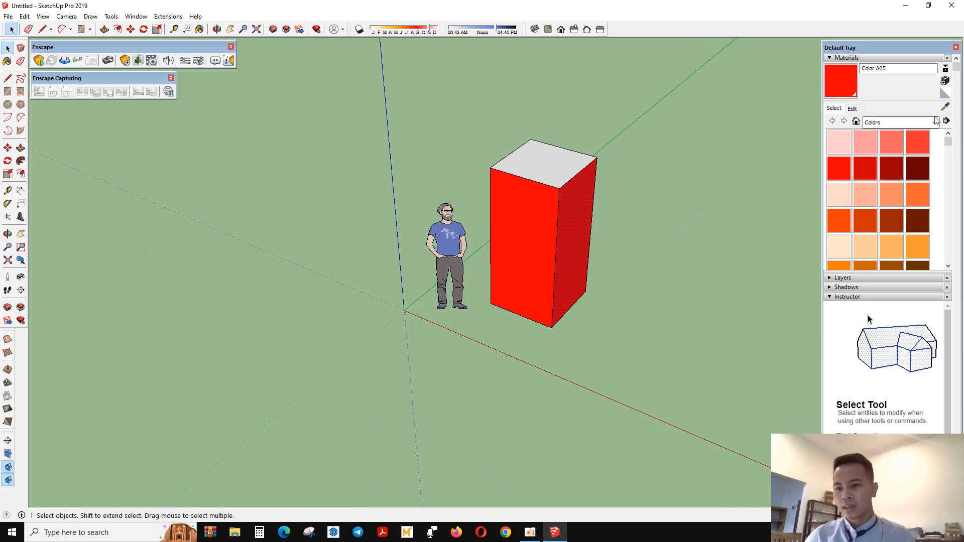
- Load the Asphalt and Concrete collection and paint a box side with Asphalt New
{"action": "left_click", "coordinate": [935, 123]}
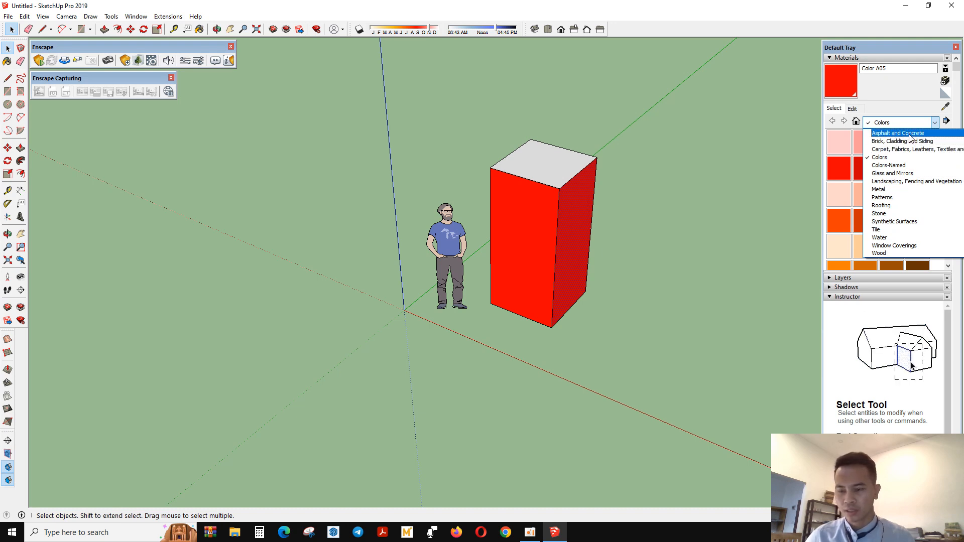
{"action": "left_click", "coordinate": [898, 133]}
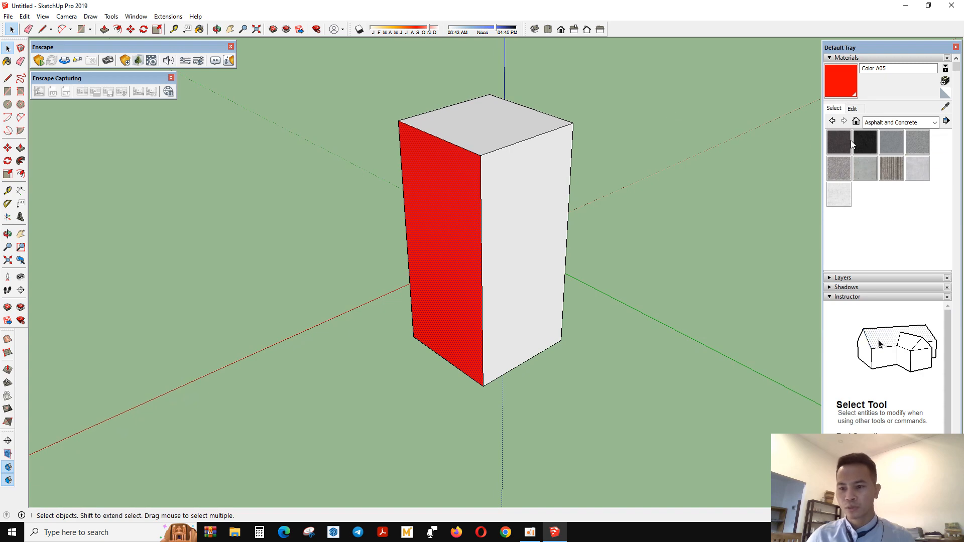
{"action": "mouse_move", "coordinate": [864, 142]}
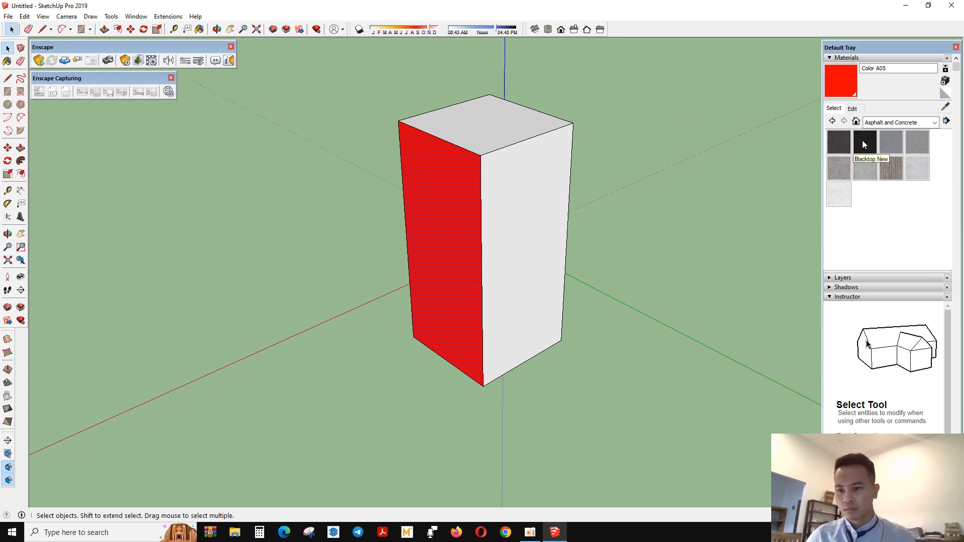
{"action": "mouse_move", "coordinate": [890, 143]}
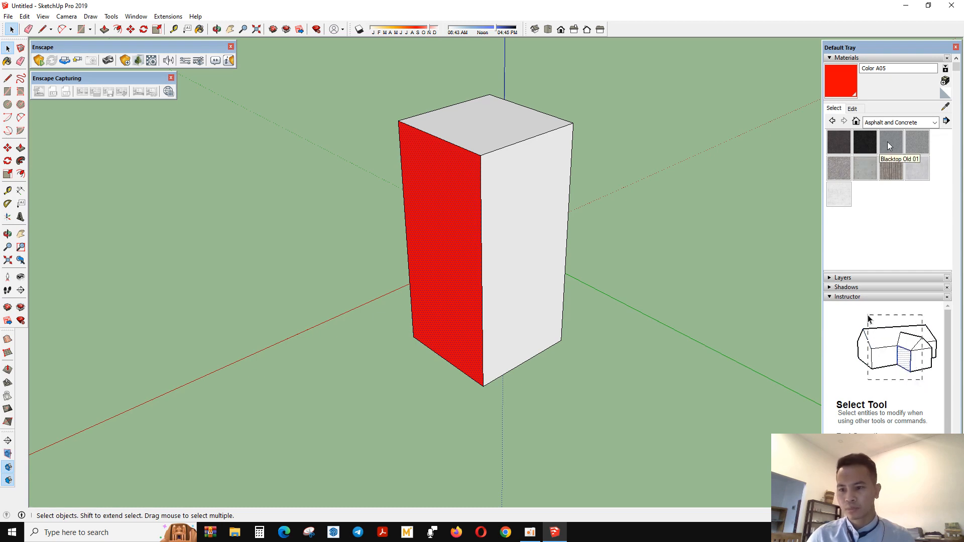
{"action": "mouse_move", "coordinate": [871, 172]}
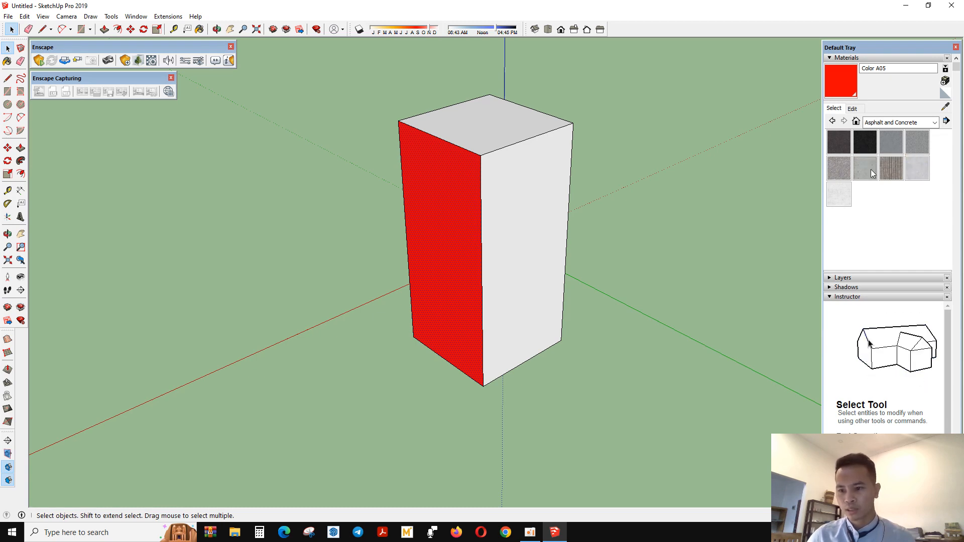
{"action": "mouse_move", "coordinate": [864, 169]}
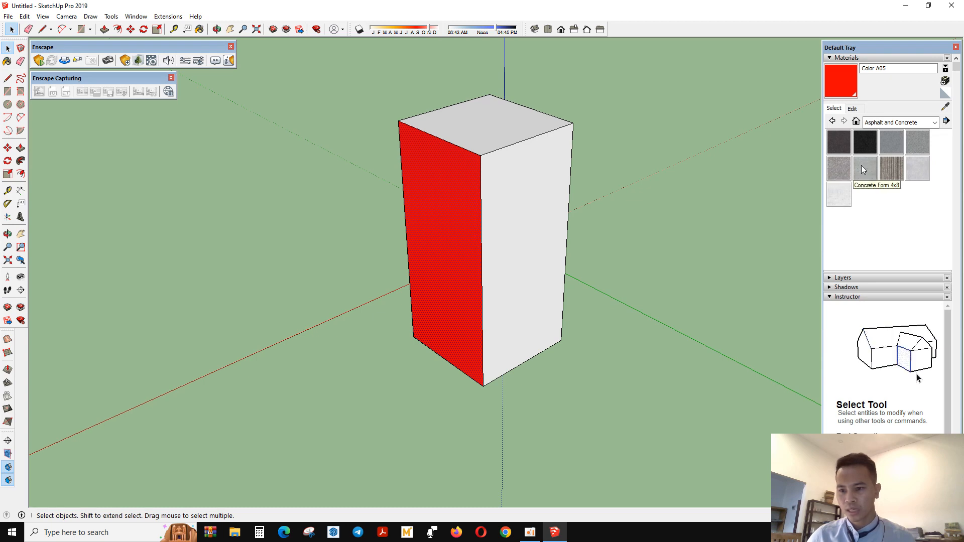
{"action": "mouse_move", "coordinate": [891, 169]}
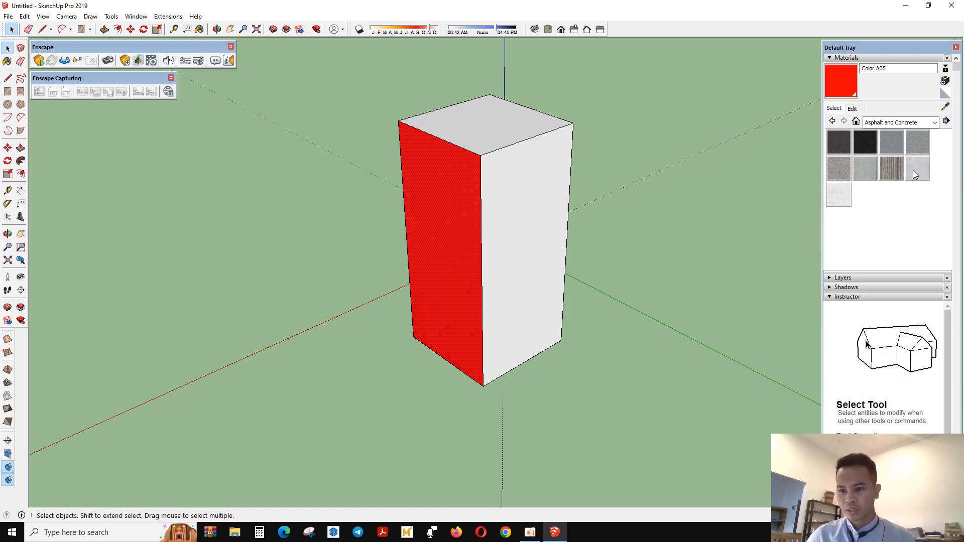
{"action": "left_click", "coordinate": [7, 235]}
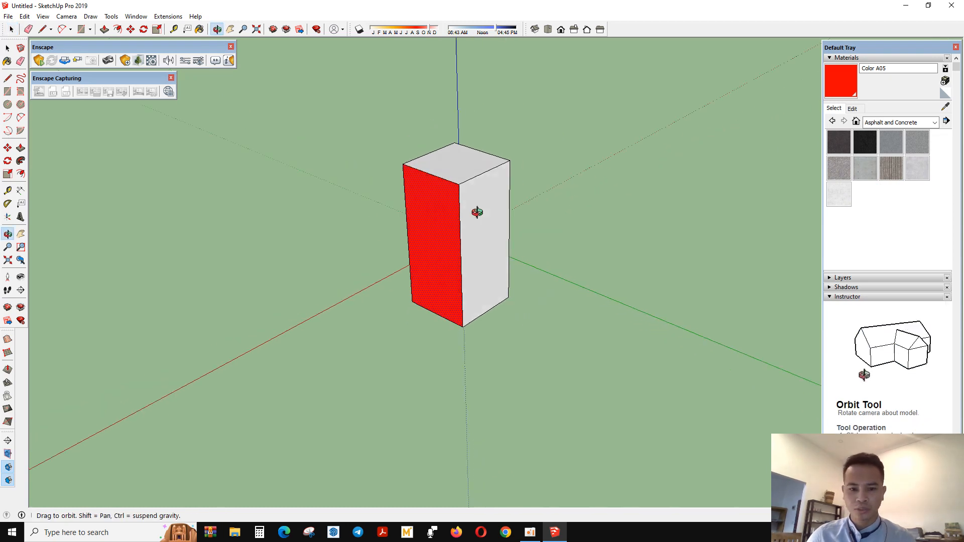
{"action": "left_click", "coordinate": [839, 142]}
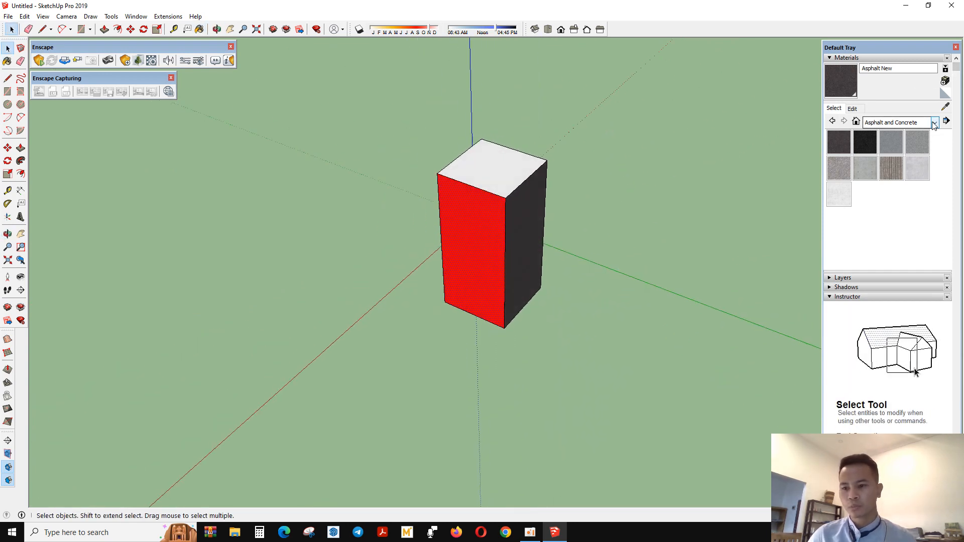
- Load the Brick, Cladding and Siding collection and paint the box faces with Brick Tumbled
{"action": "left_click", "coordinate": [934, 121]}
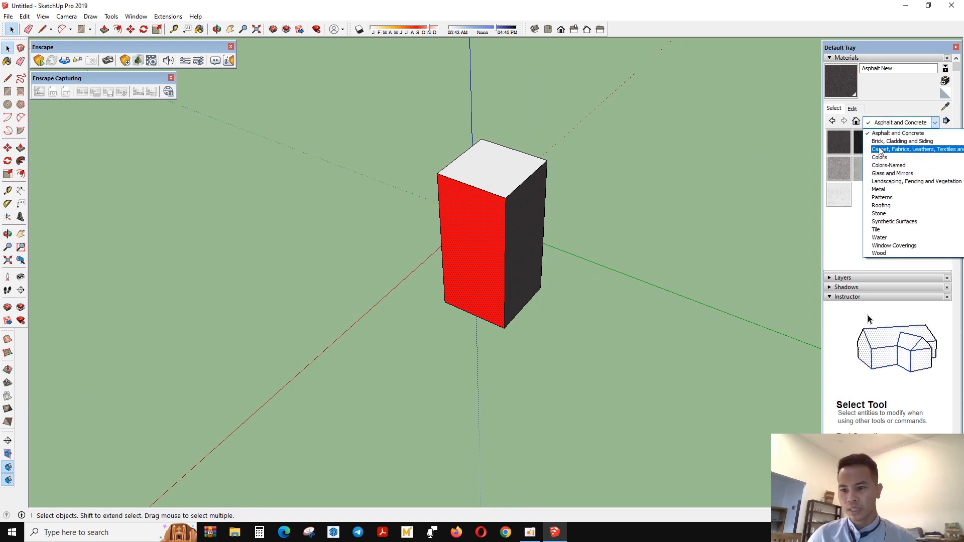
{"action": "mouse_move", "coordinate": [902, 141]}
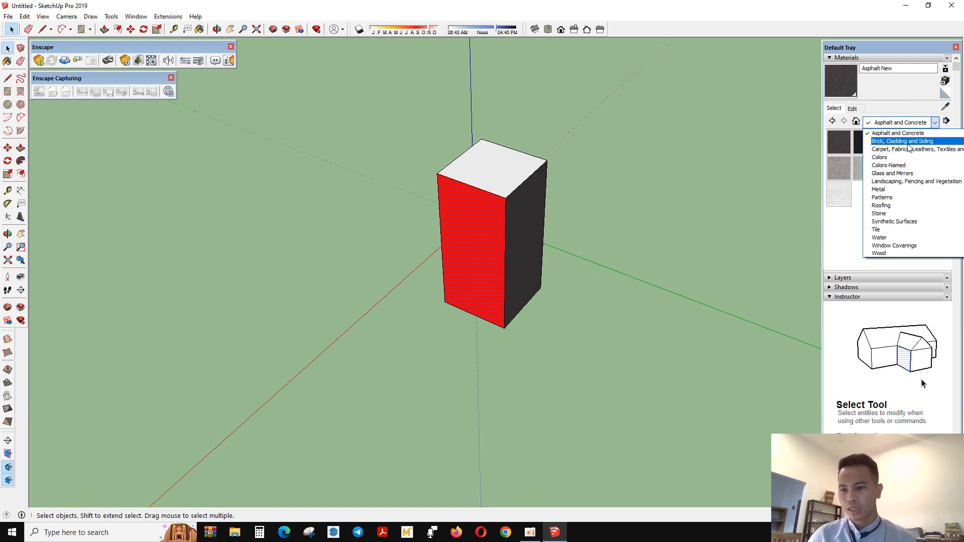
{"action": "mouse_move", "coordinate": [888, 157]}
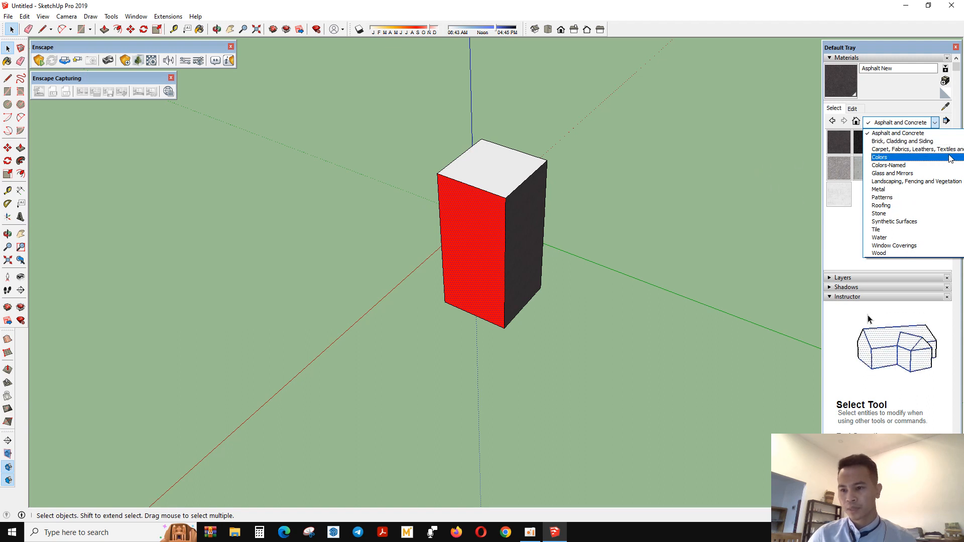
{"action": "mouse_move", "coordinate": [904, 141]}
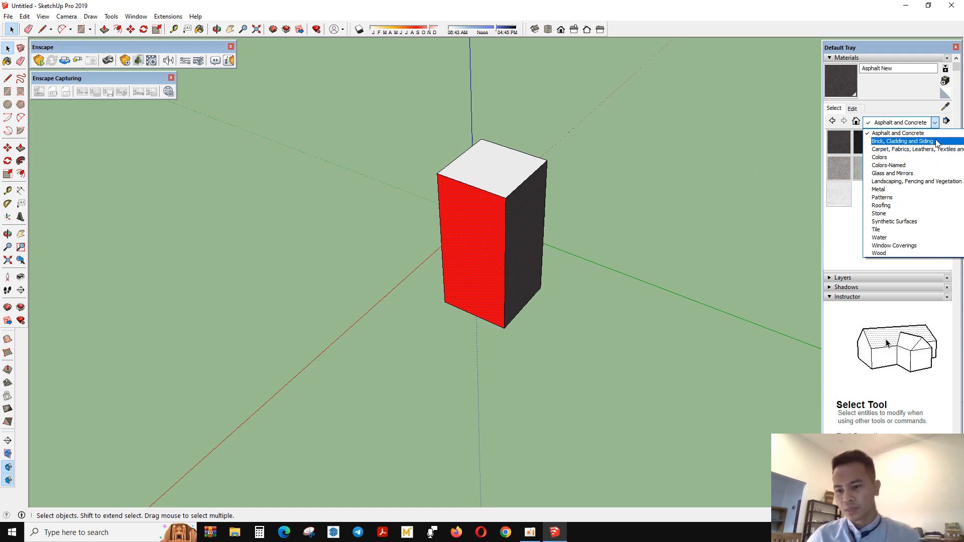
{"action": "left_click", "coordinate": [907, 141]}
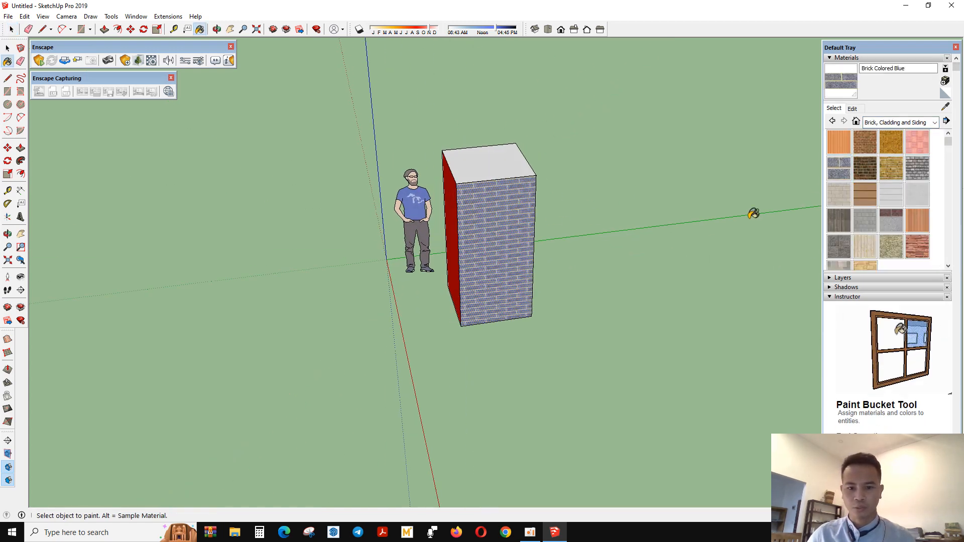
{"action": "left_click", "coordinate": [492, 240]}
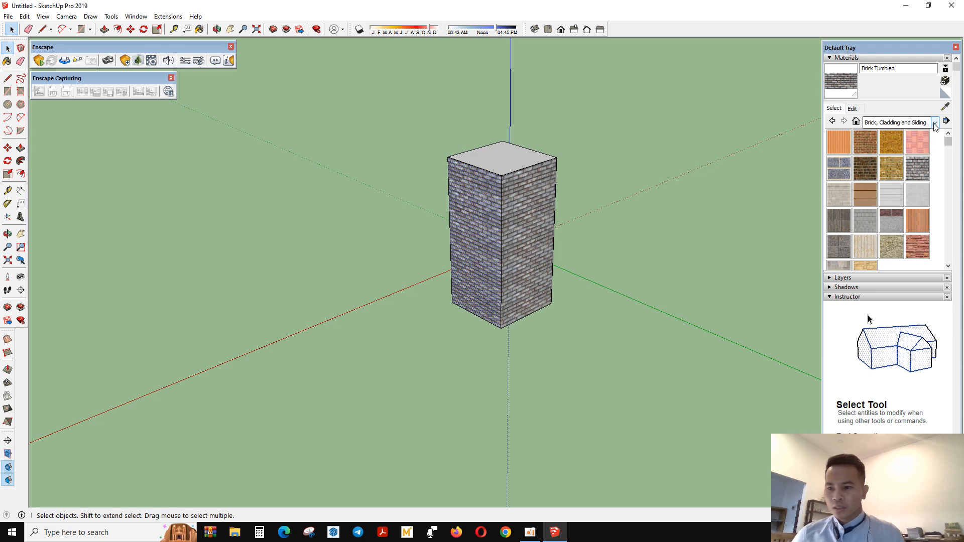
{"action": "left_click", "coordinate": [935, 122]}
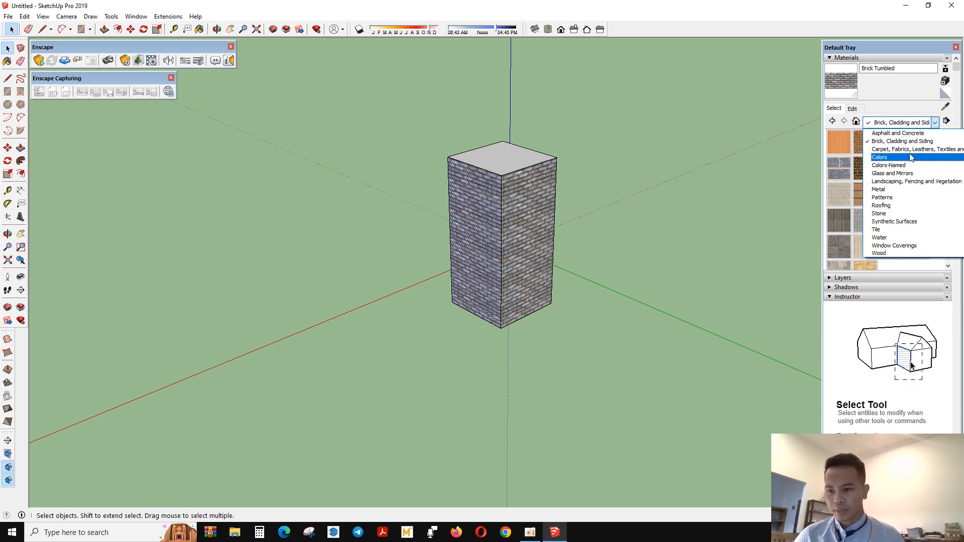
{"action": "mouse_move", "coordinate": [913, 148]}
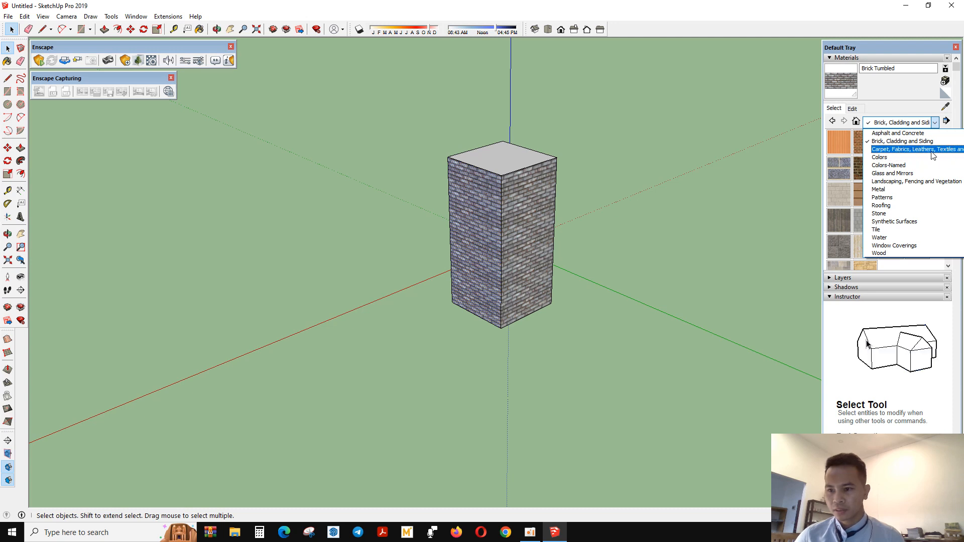
{"action": "mouse_move", "coordinate": [897, 156]}
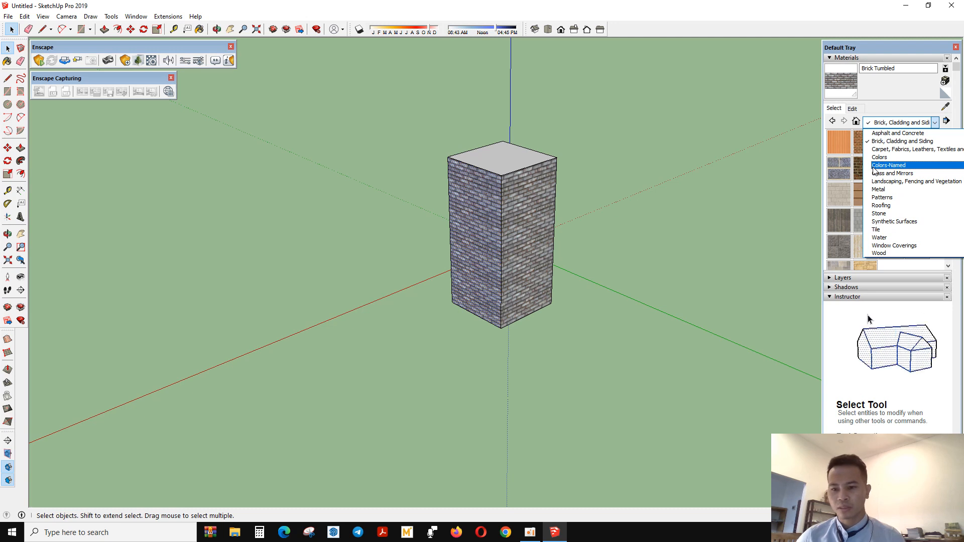
{"action": "mouse_move", "coordinate": [879, 157]}
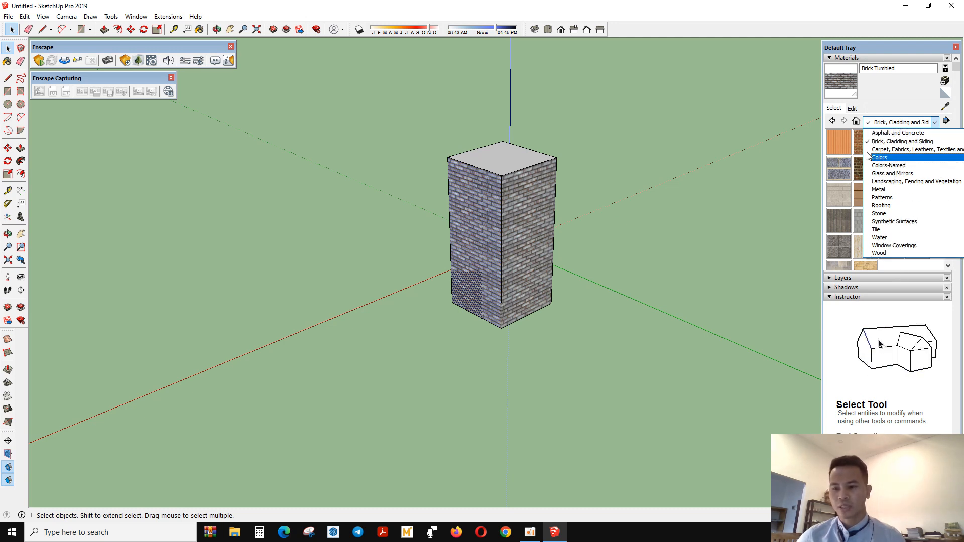
{"action": "left_click", "coordinate": [902, 141]}
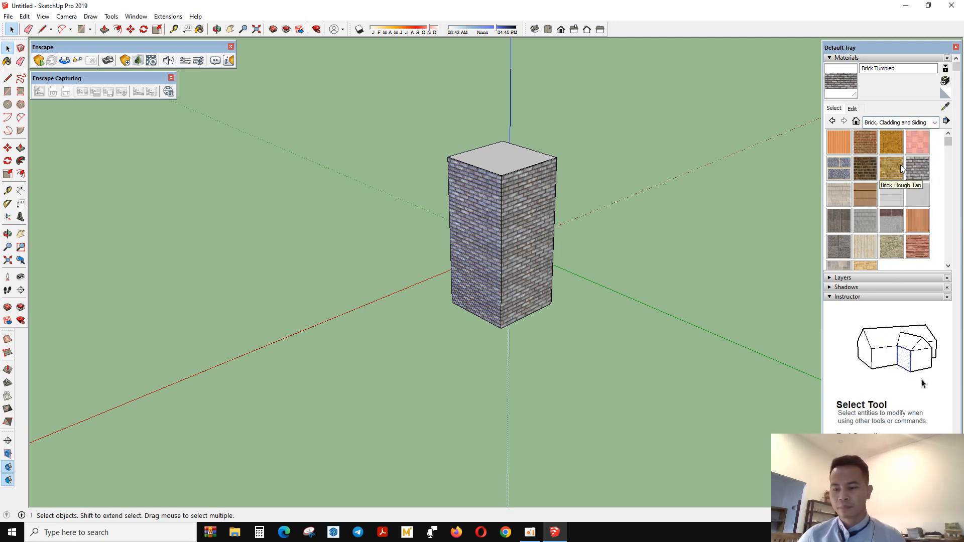
{"action": "mouse_move", "coordinate": [917, 143]}
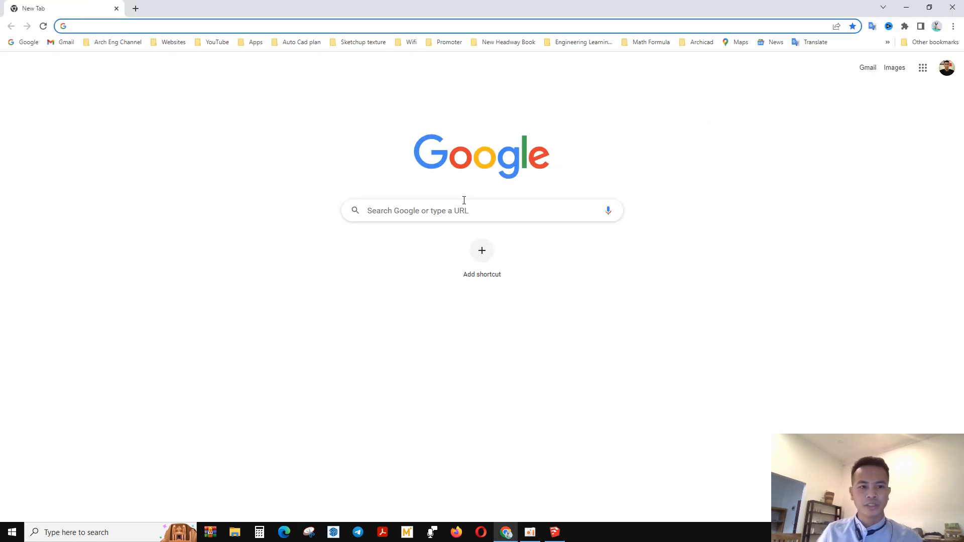
- Search Google for 'WOODEN FLOOR TILES TEXTURE'
{"action": "left_click", "coordinate": [464, 211]}
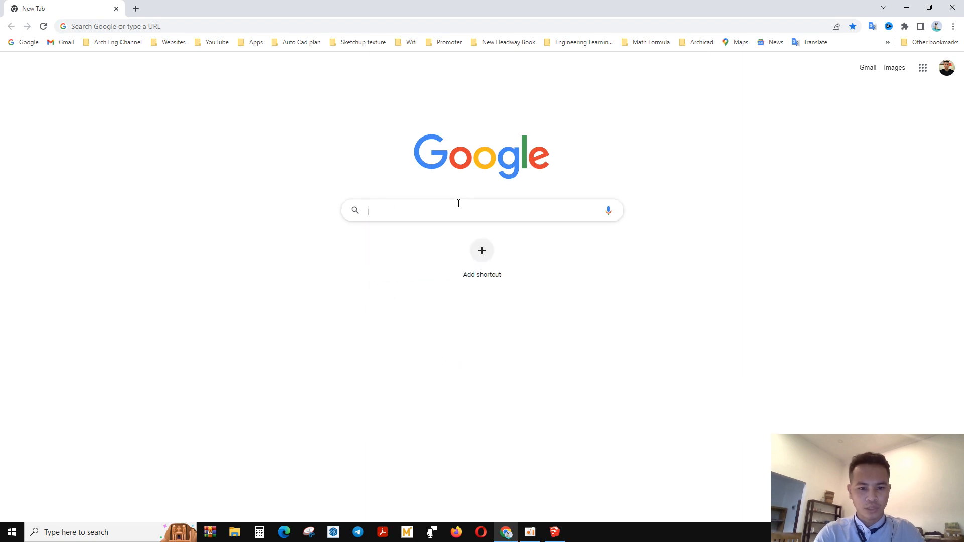
{"action": "type", "text": "WOODEN FLOOR TI"}
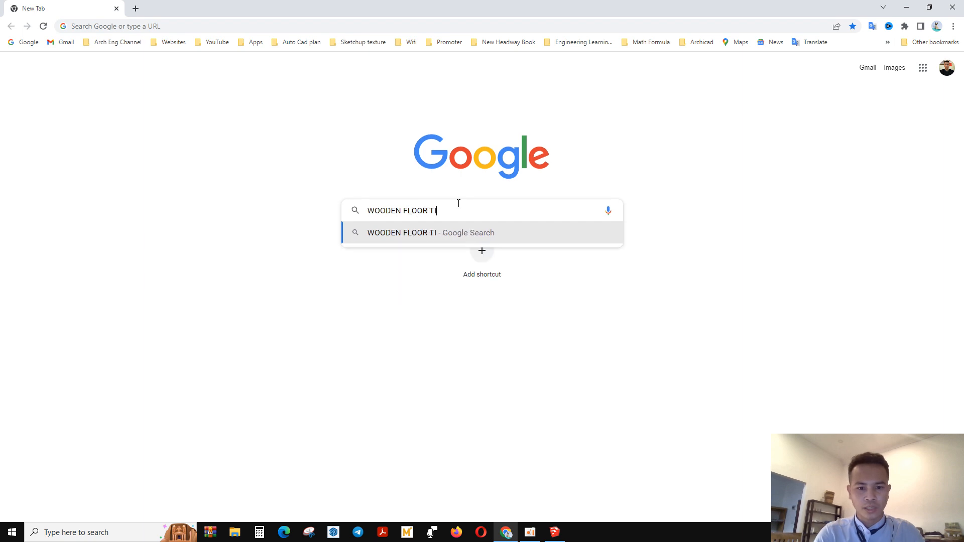
{"action": "type", "text": "LES"}
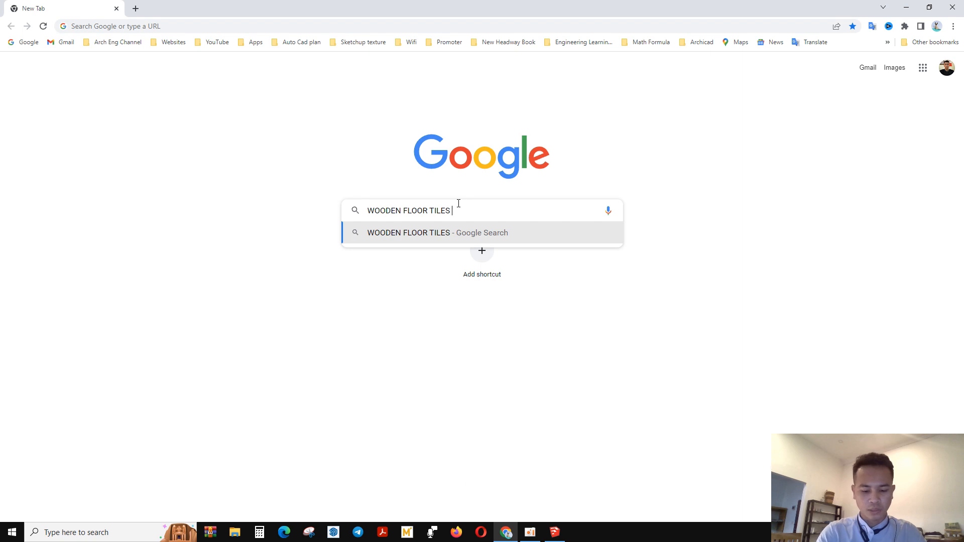
{"action": "type", "text": "TE"}
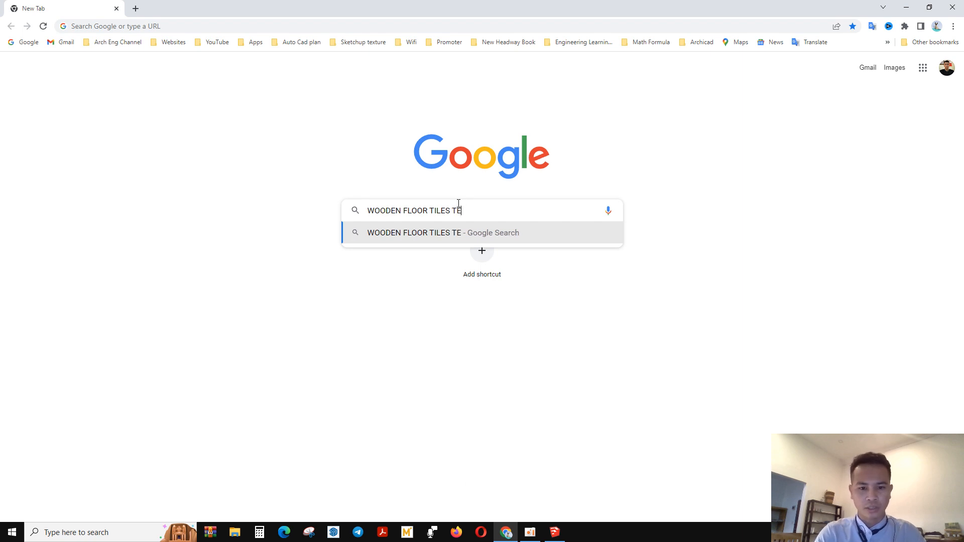
{"action": "type", "text": "XT"}
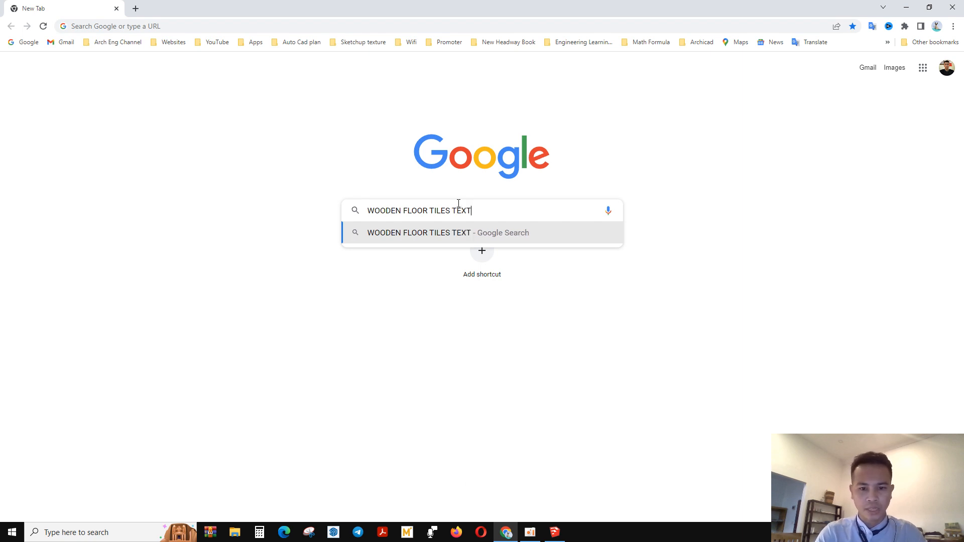
{"action": "key", "text": "Enter"}
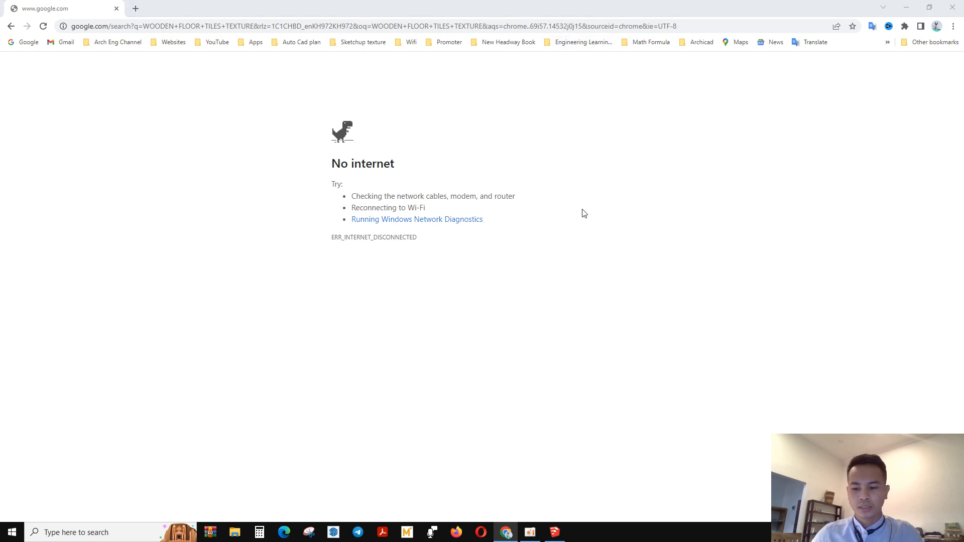
- Reload the search and scroll through the wooden floor tile texture images
{"action": "left_click", "coordinate": [42, 26]}
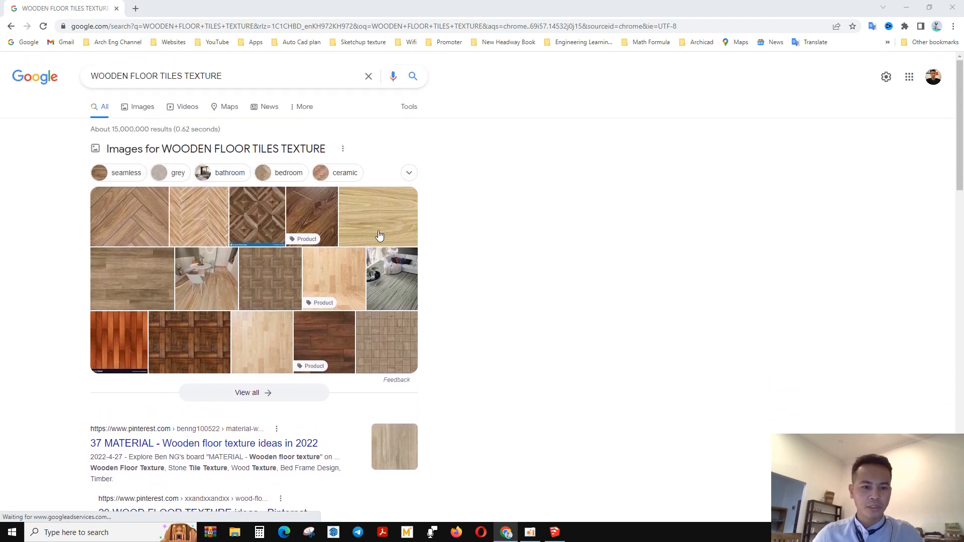
{"action": "scroll", "scroll_direction": "down", "scroll_amount": 3}
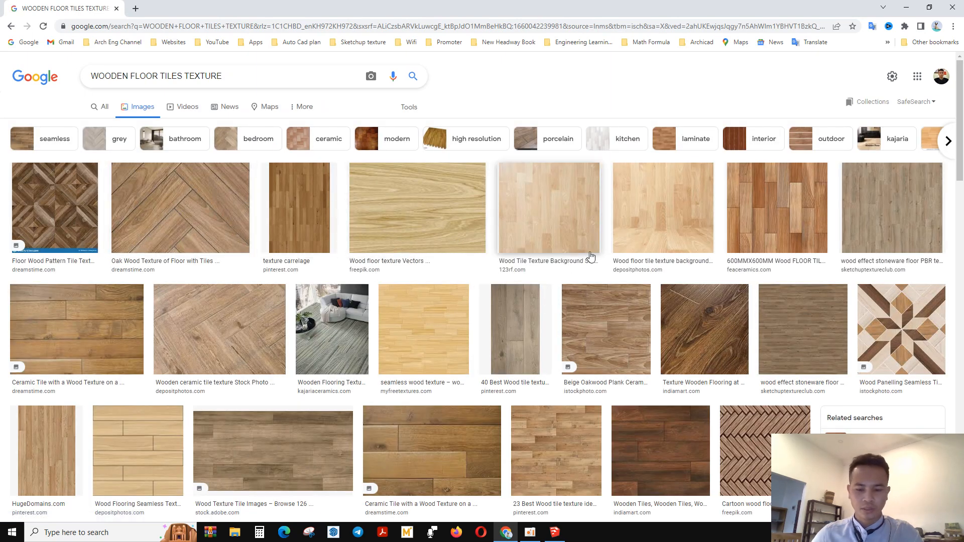
{"action": "scroll", "scroll_direction": "down", "scroll_amount": 3}
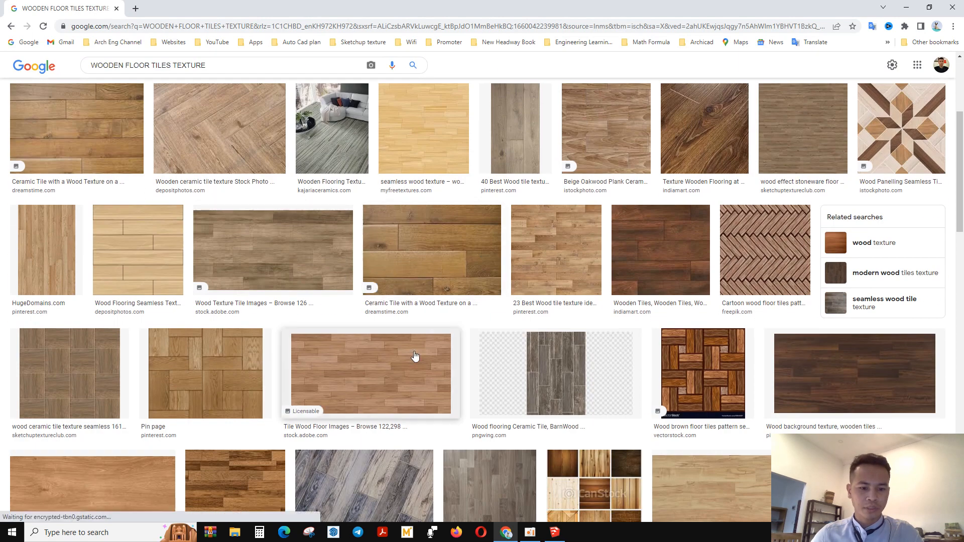
- Save the previewed wood plank image into the Texture folder on Local Disk (D:)
{"action": "left_click", "coordinate": [369, 374]}
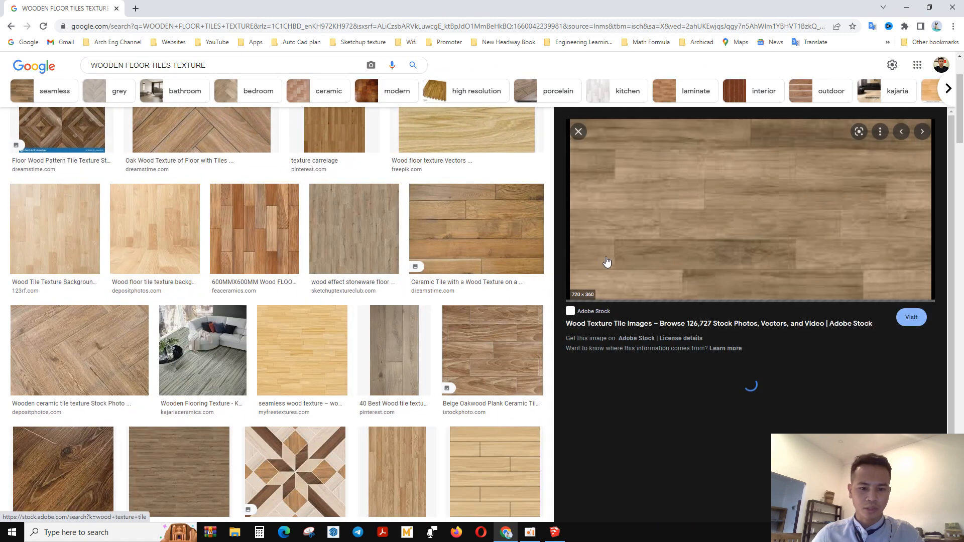
{"action": "right_click", "coordinate": [608, 261]}
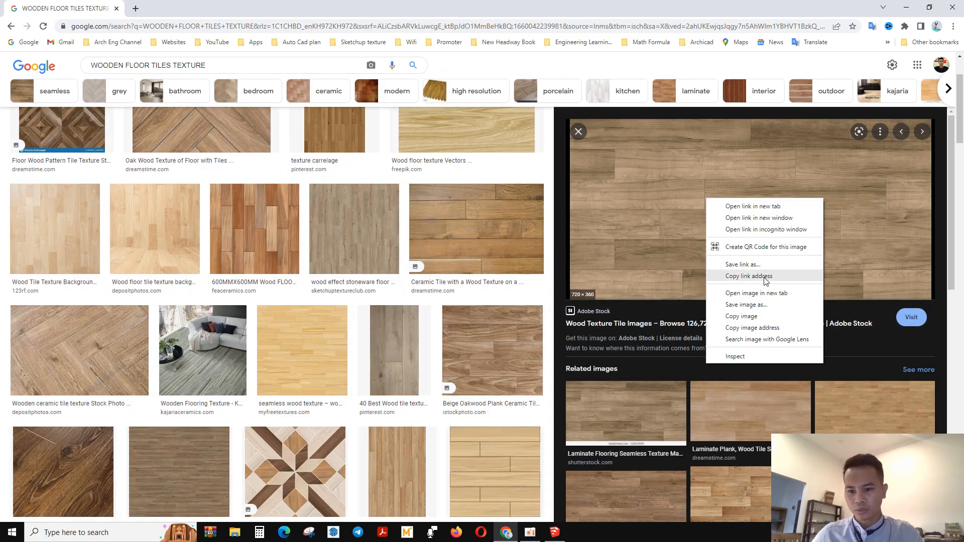
{"action": "left_click", "coordinate": [746, 304]}
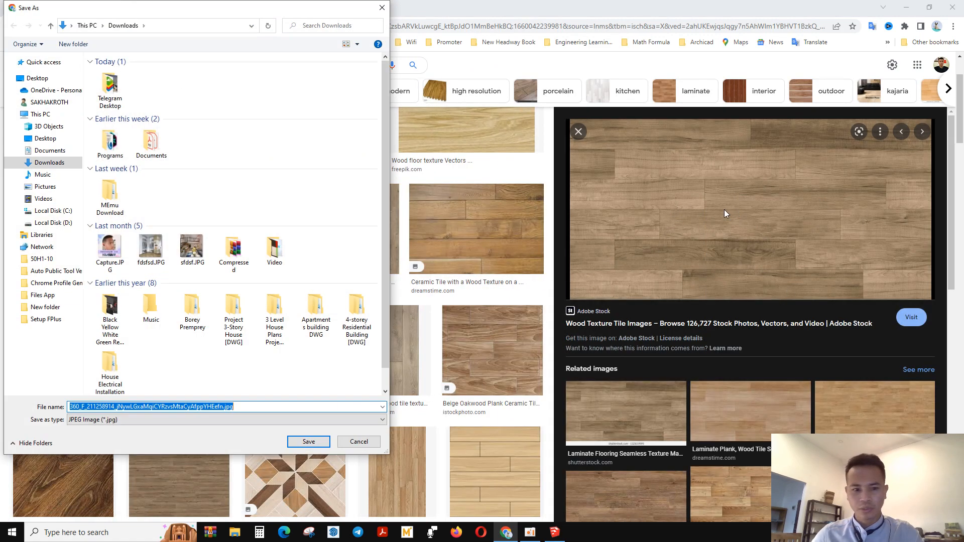
{"action": "left_click", "coordinate": [52, 211]}
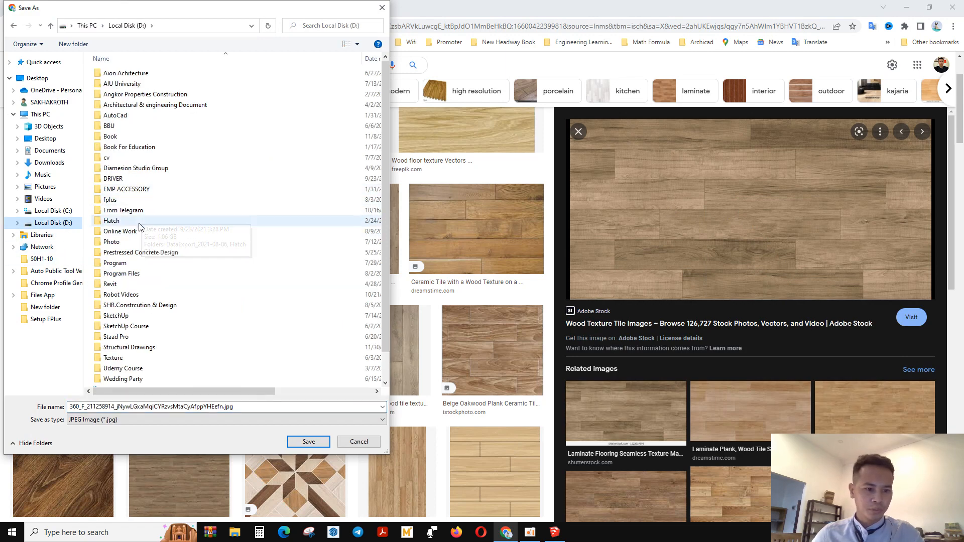
{"action": "left_click", "coordinate": [112, 328]}
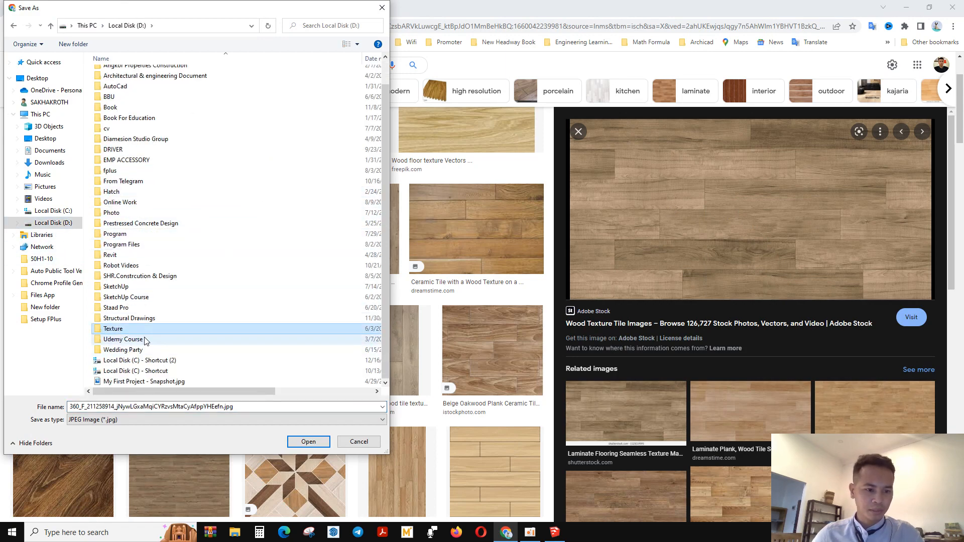
{"action": "double_click", "coordinate": [113, 329]}
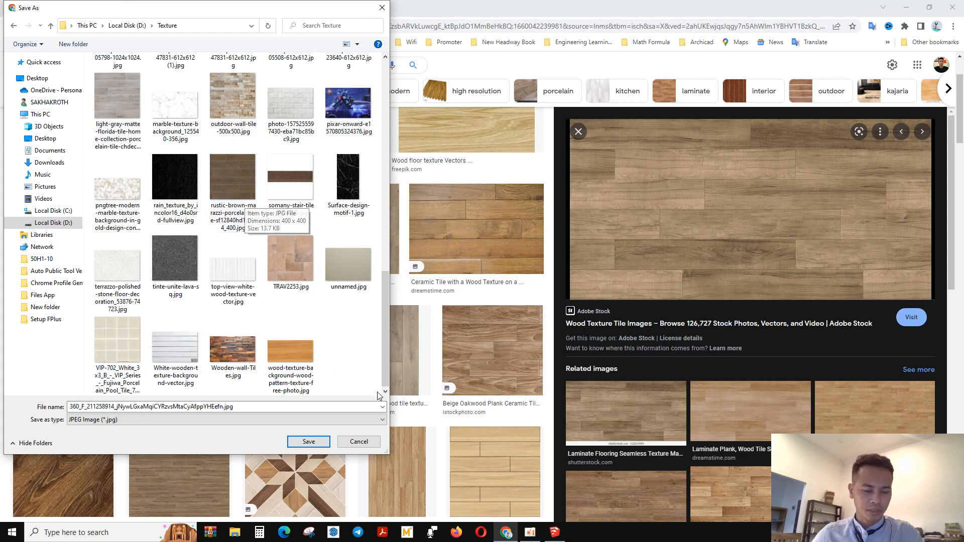
{"action": "left_click", "coordinate": [307, 441]}
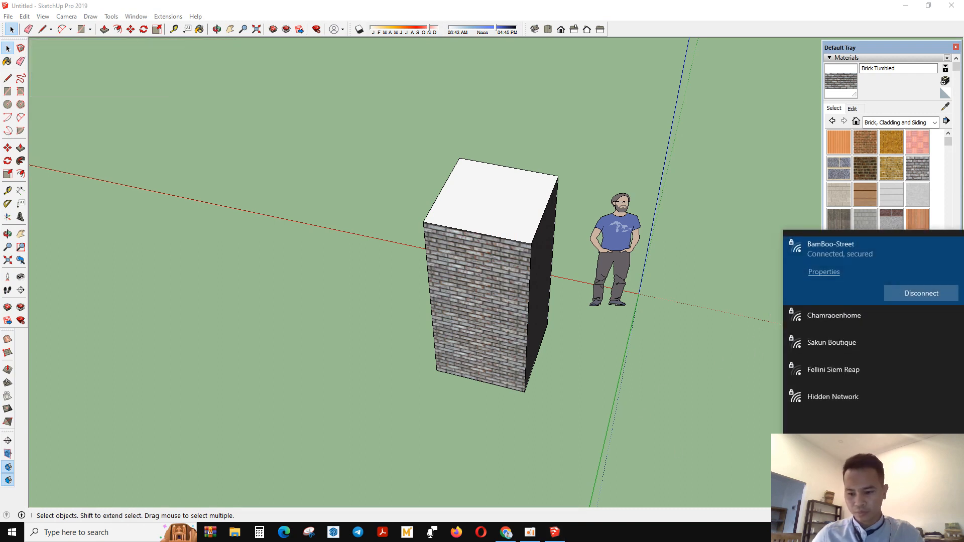
- Dismiss the Windows network flyout to return to the SketchUp model
{"action": "left_click", "coordinate": [921, 293]}
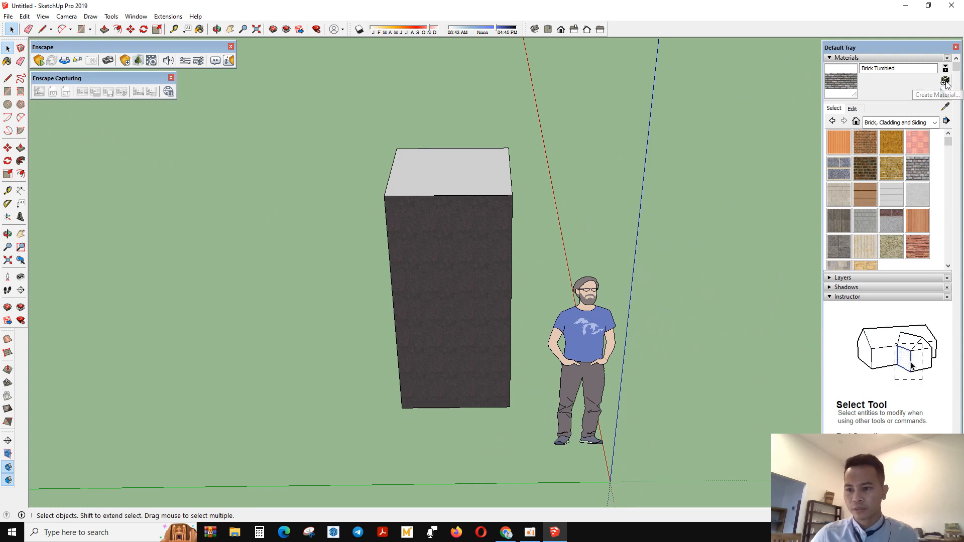
- Create a new material using the wood image from D:\Texture as its texture and confirm it
{"action": "left_click", "coordinate": [945, 80]}
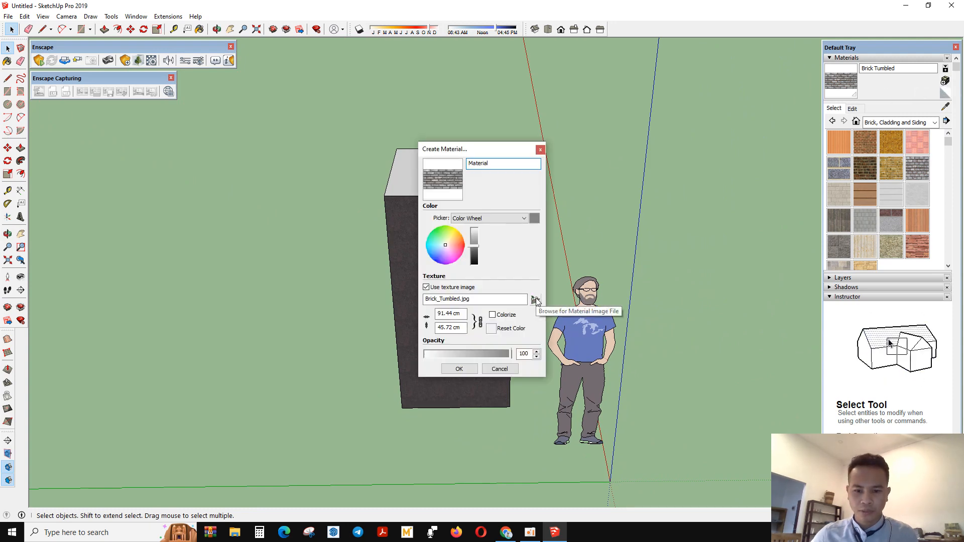
{"action": "left_click", "coordinate": [535, 299]}
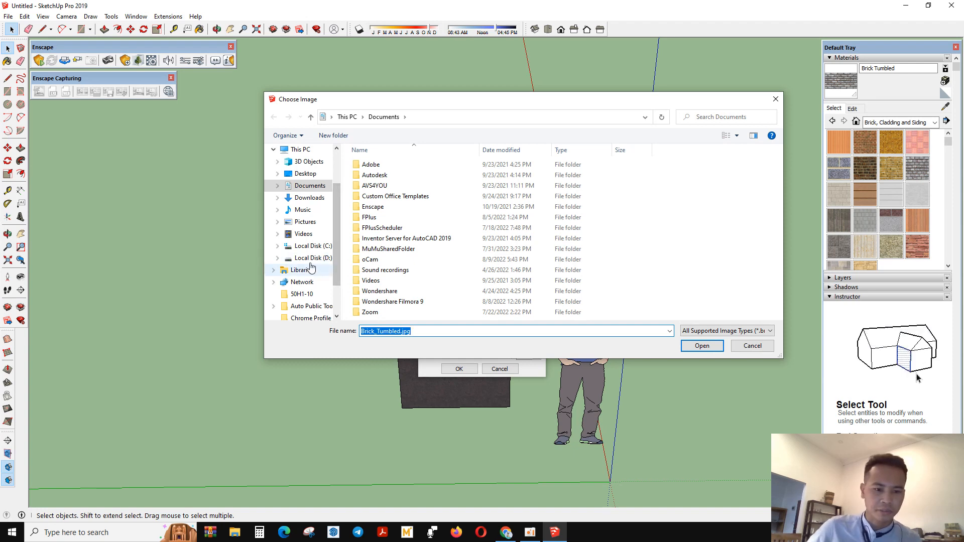
{"action": "left_click", "coordinate": [313, 258]}
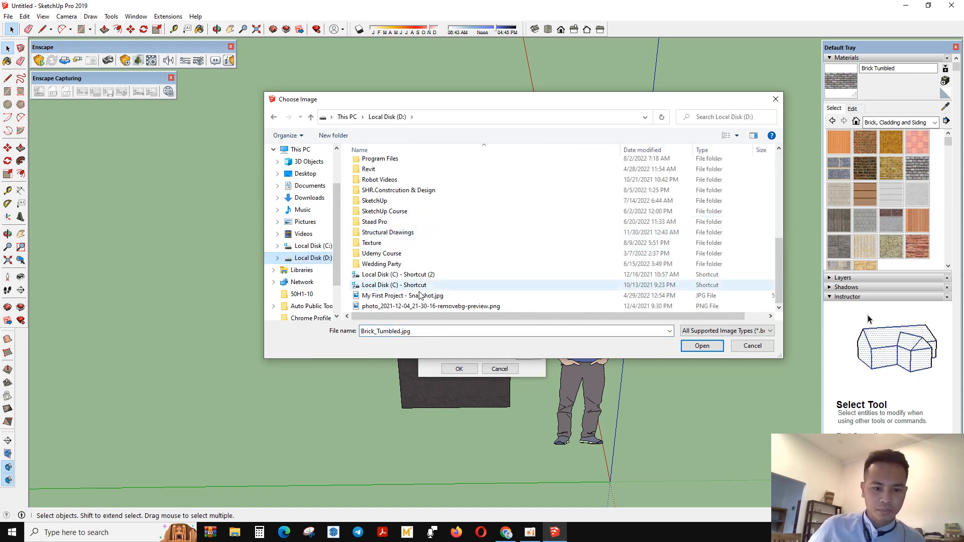
{"action": "double_click", "coordinate": [372, 242]}
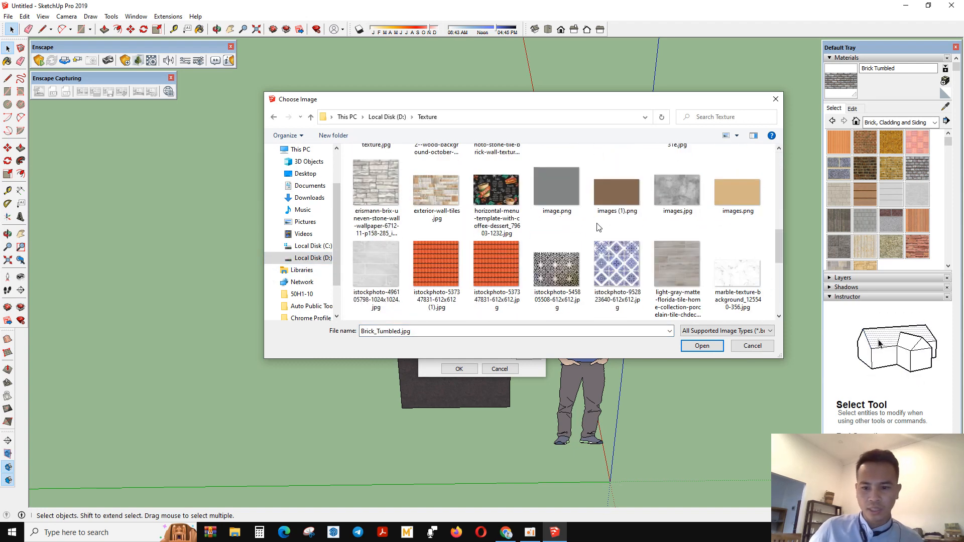
{"action": "scroll", "scroll_direction": "down", "scroll_amount": 3}
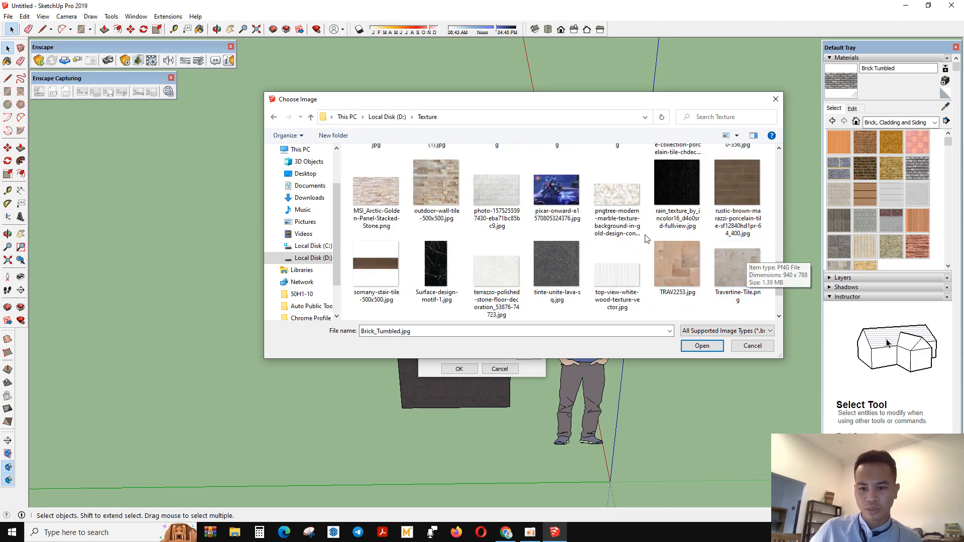
{"action": "scroll", "scroll_direction": "down", "scroll_amount": 3}
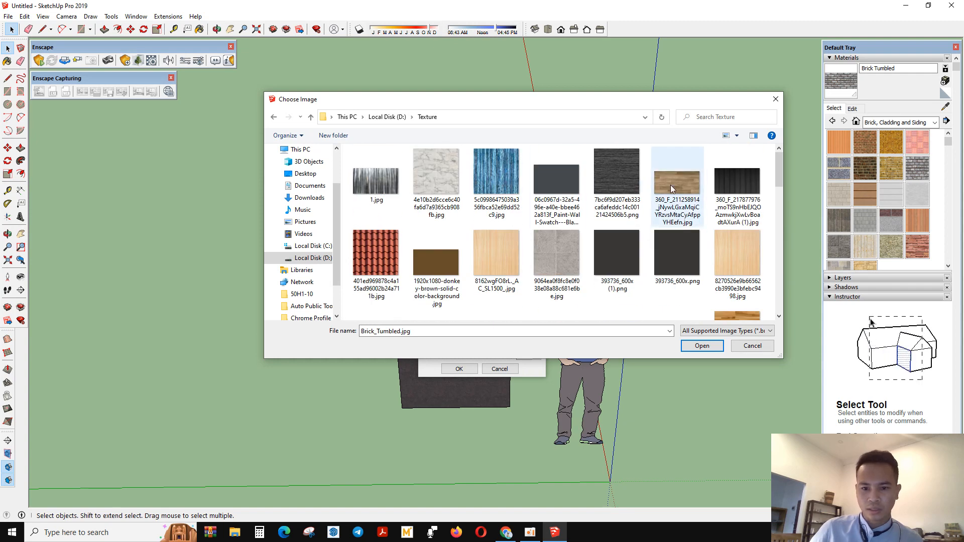
{"action": "left_click", "coordinate": [701, 346]}
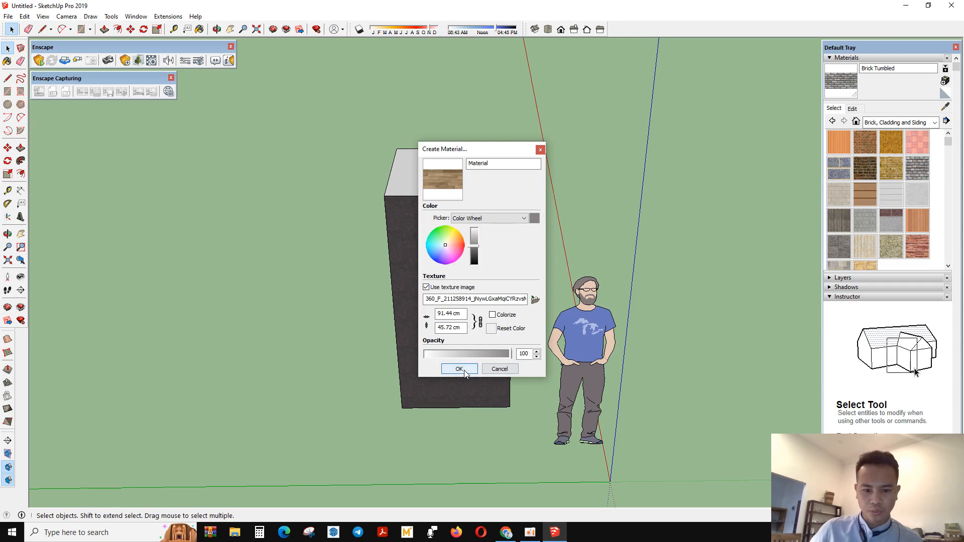
{"action": "left_click", "coordinate": [459, 369]}
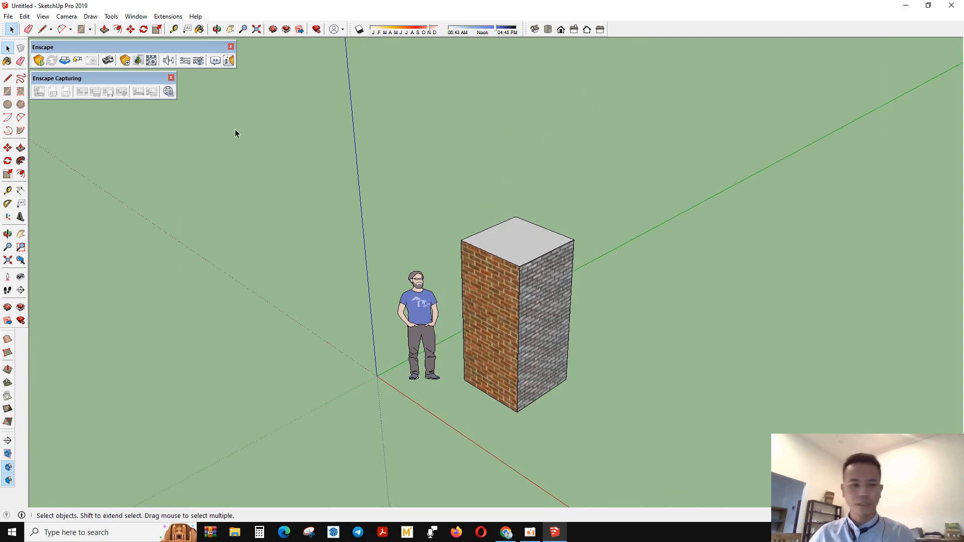
- Apply the brick materials to the box's front and side faces with the Paint Bucket
{"action": "left_click", "coordinate": [8, 60]}
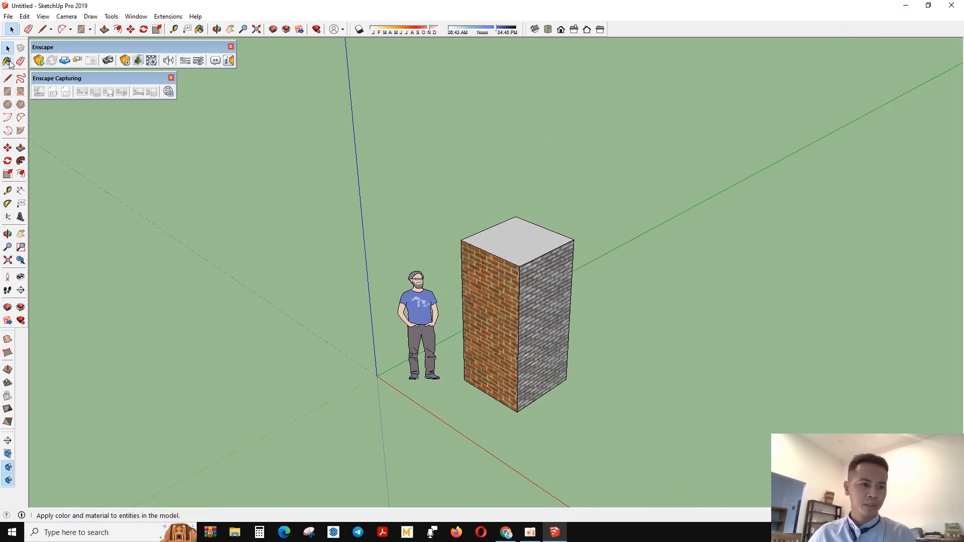
{"action": "mouse_move", "coordinate": [20, 63]}
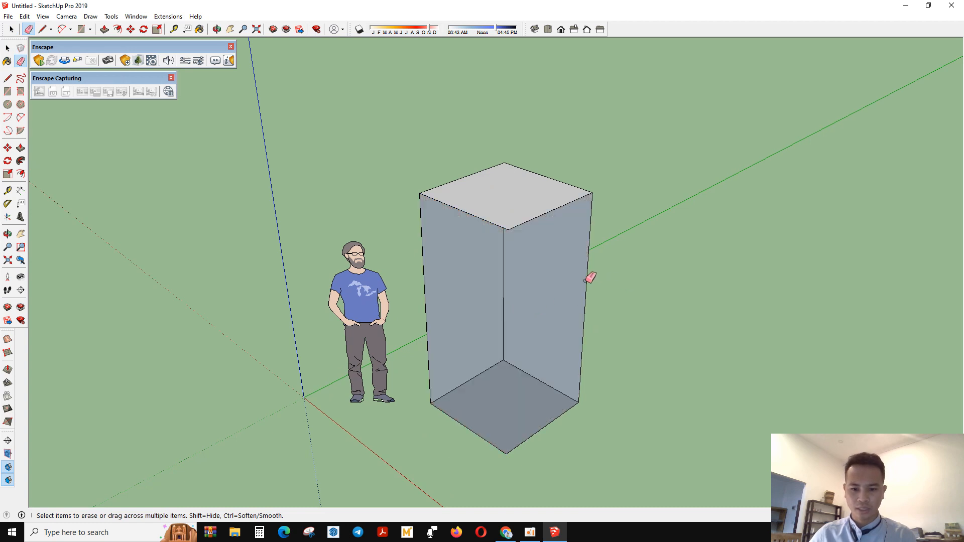
- Erase the tall brick box and its leftover edges, leaving only the scale figure
{"action": "left_click", "coordinate": [589, 278]}
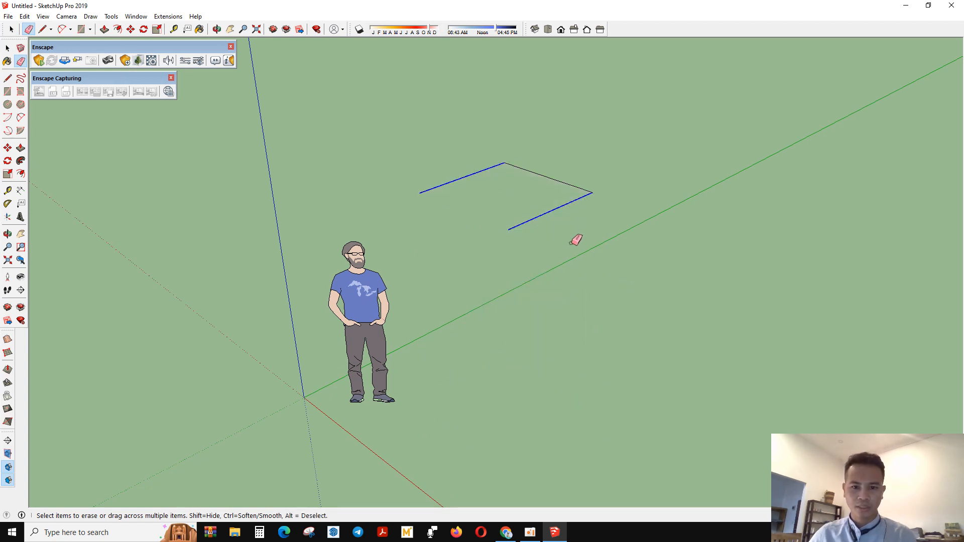
{"action": "left_click", "coordinate": [20, 60]}
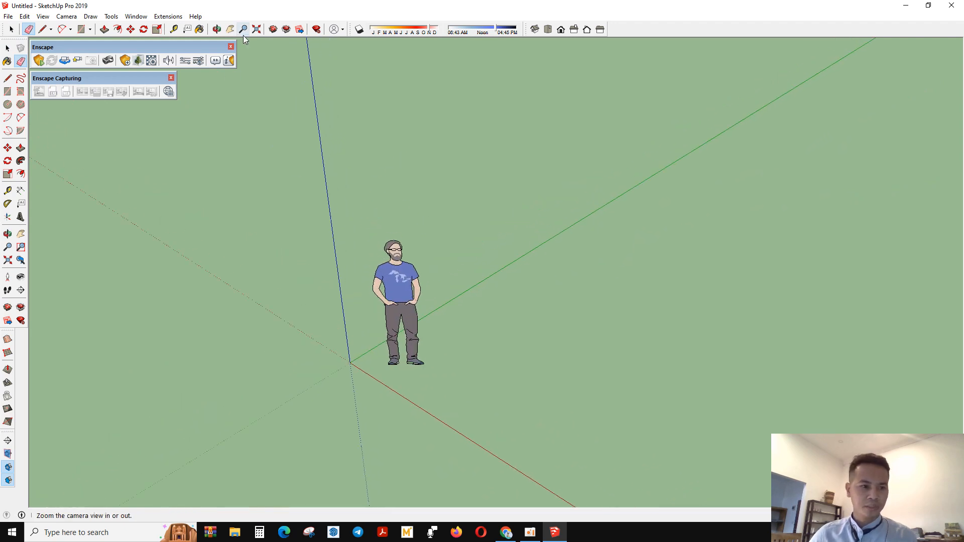
{"action": "mouse_move", "coordinate": [9, 79]}
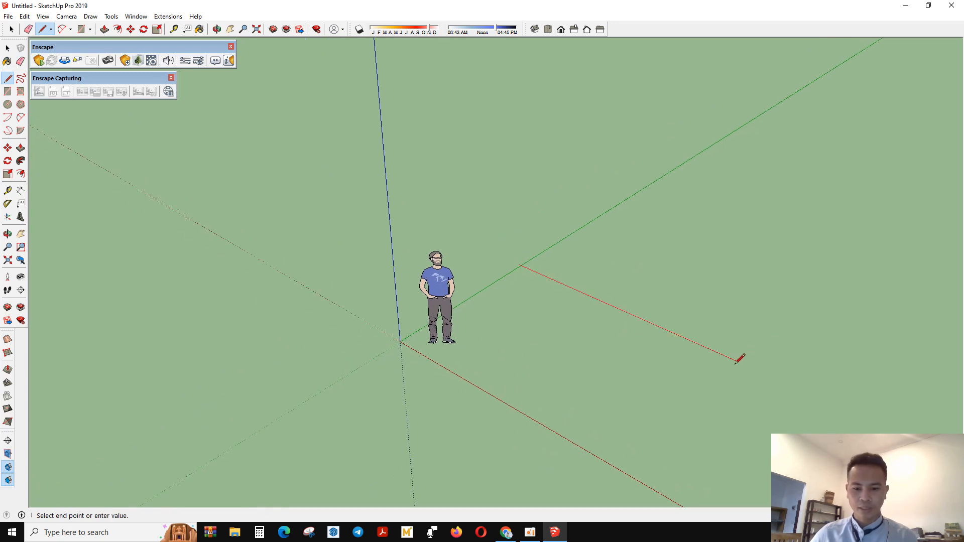
{"action": "left_click", "coordinate": [736, 359]}
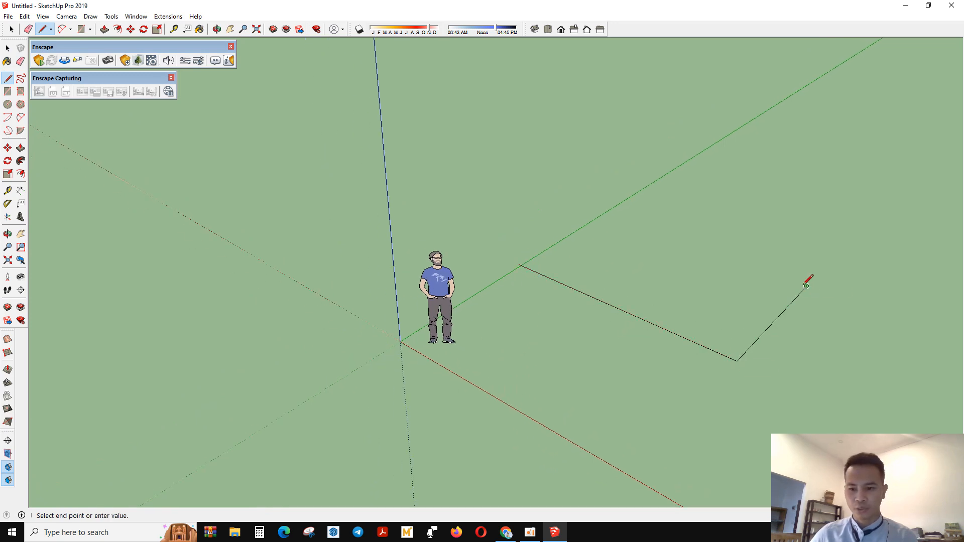
{"action": "left_click", "coordinate": [806, 287]}
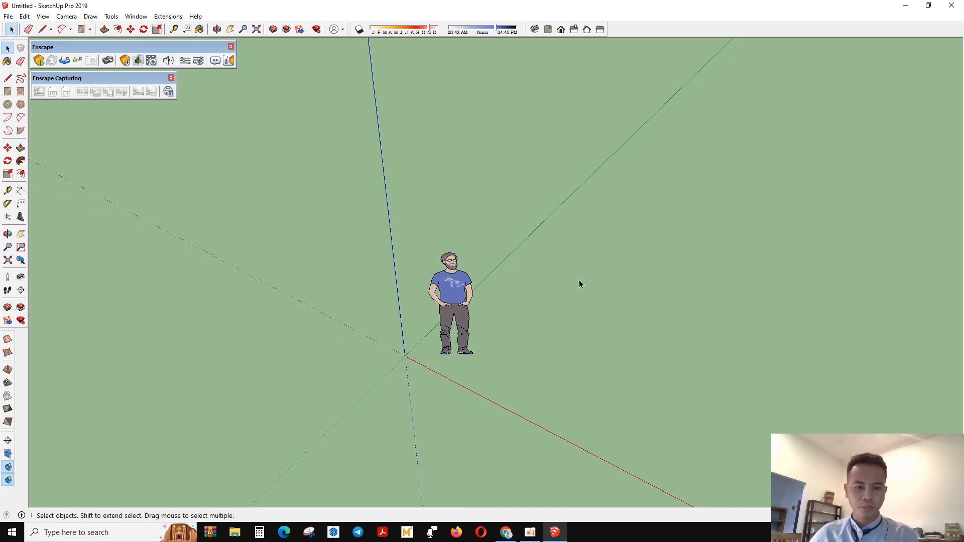
{"action": "mouse_move", "coordinate": [413, 172]}
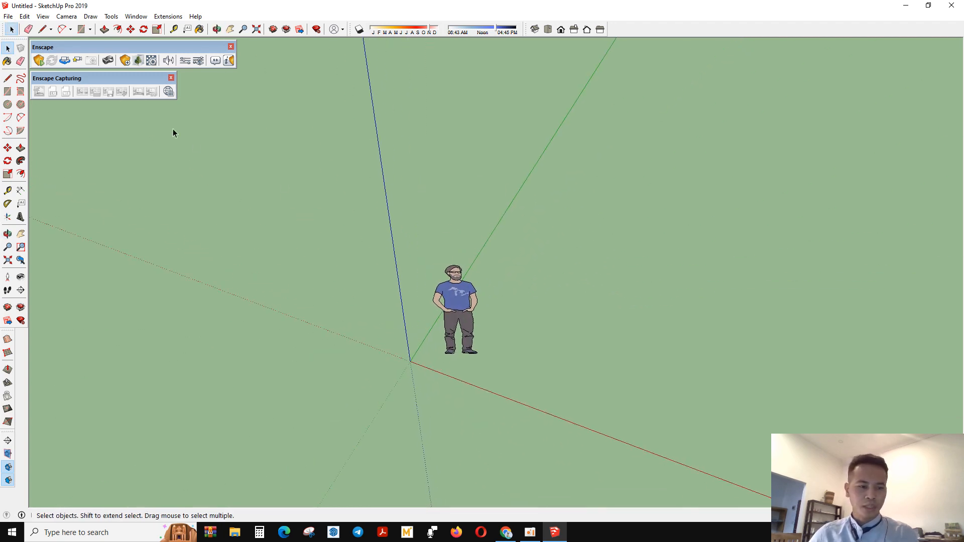
{"action": "left_click", "coordinate": [8, 78]}
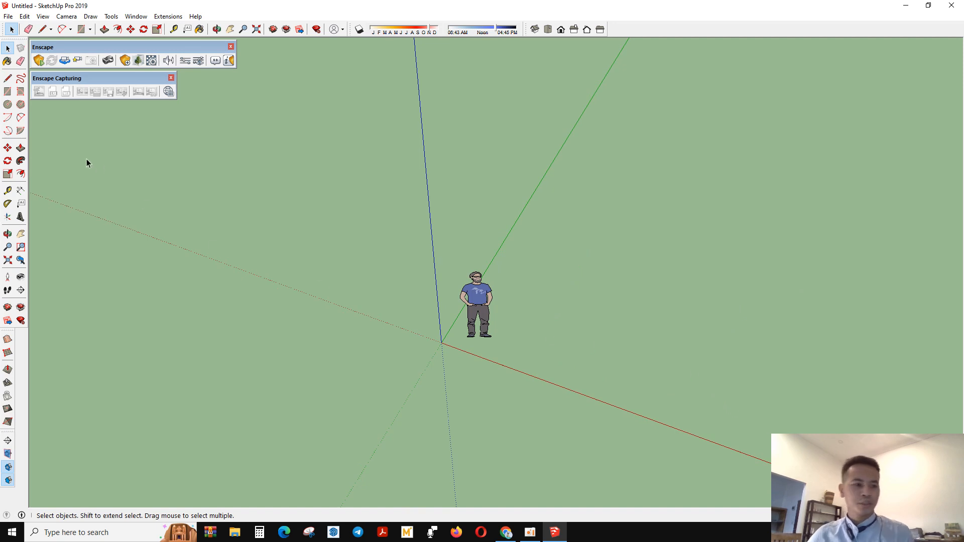
{"action": "mouse_move", "coordinate": [20, 78]}
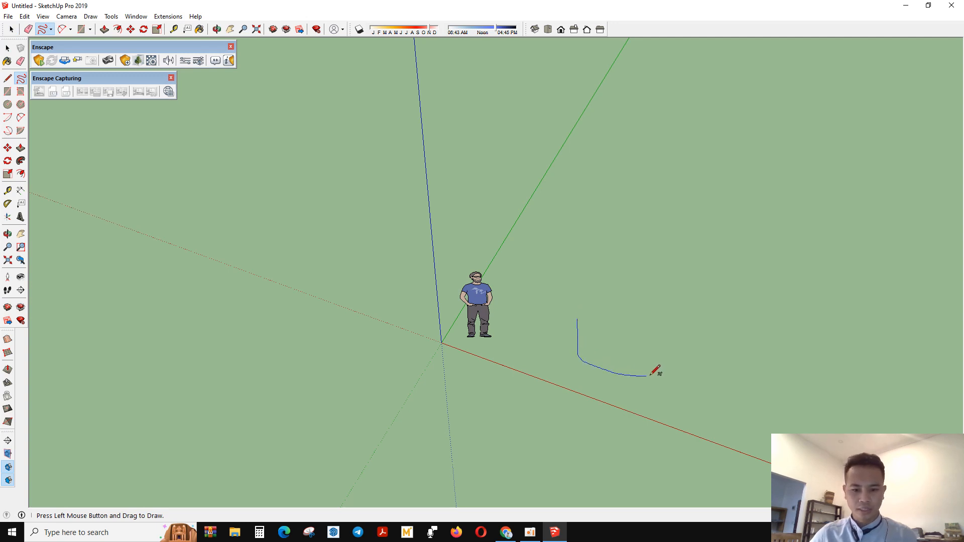
{"action": "left_click_drag", "start_coordinate": [654, 373], "coordinate": [541, 240]}
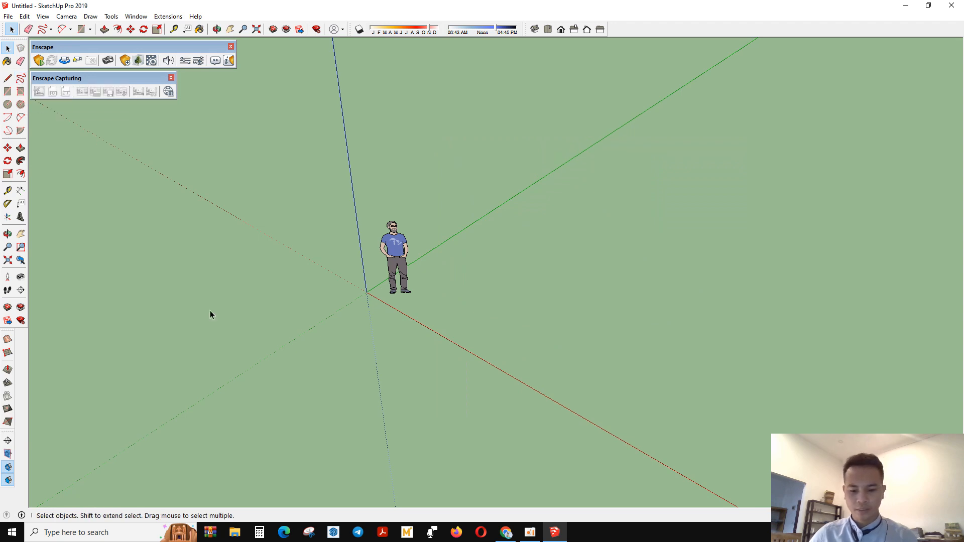
{"action": "mouse_move", "coordinate": [115, 115]}
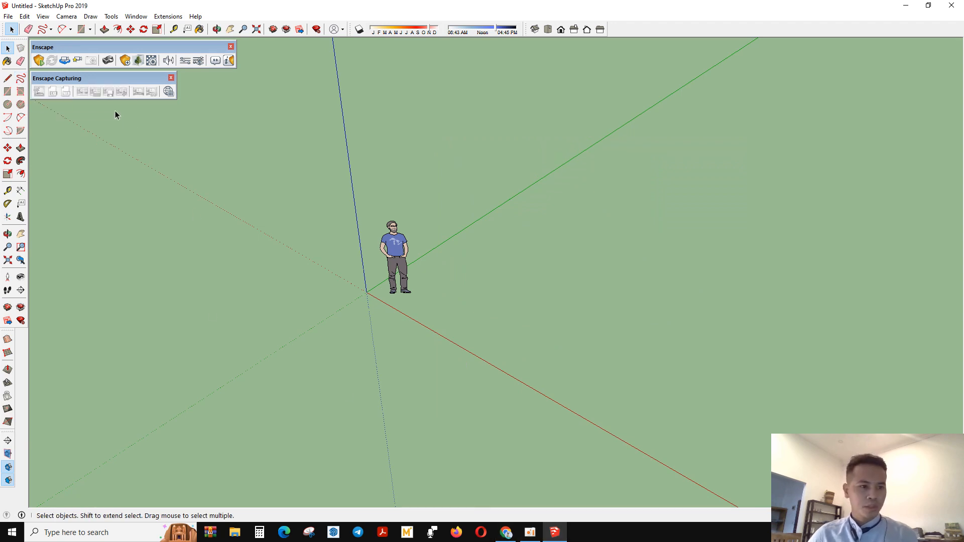
{"action": "mouse_move", "coordinate": [10, 49]}
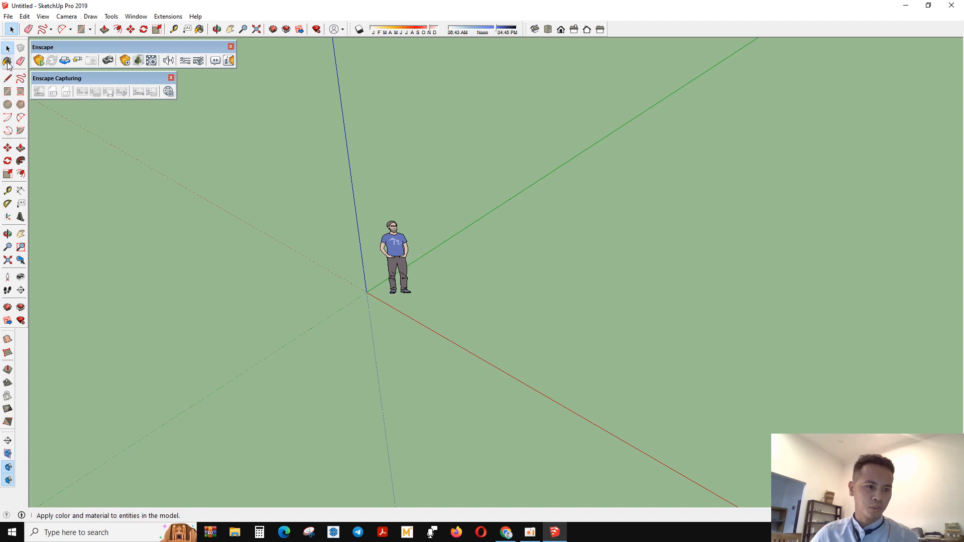
{"action": "mouse_move", "coordinate": [20, 60]}
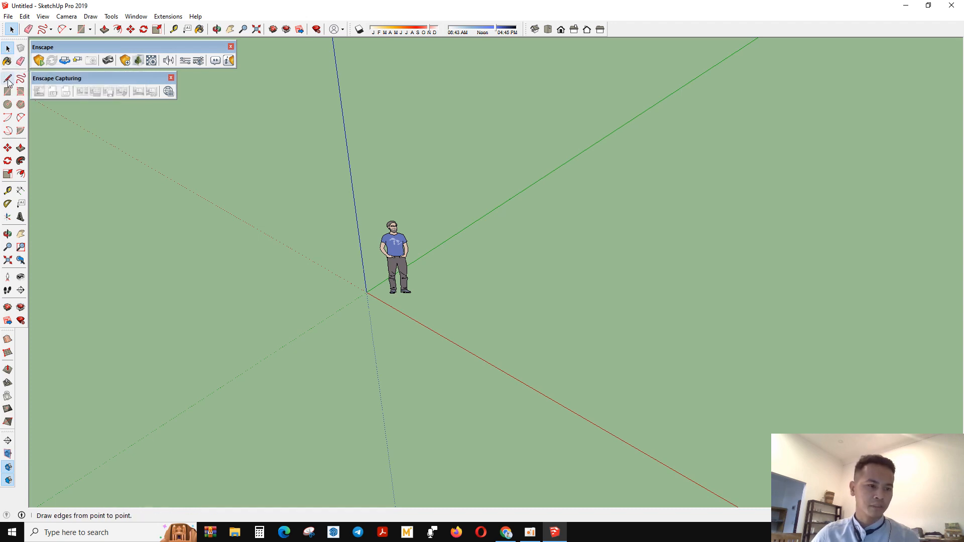
{"action": "mouse_move", "coordinate": [9, 84]}
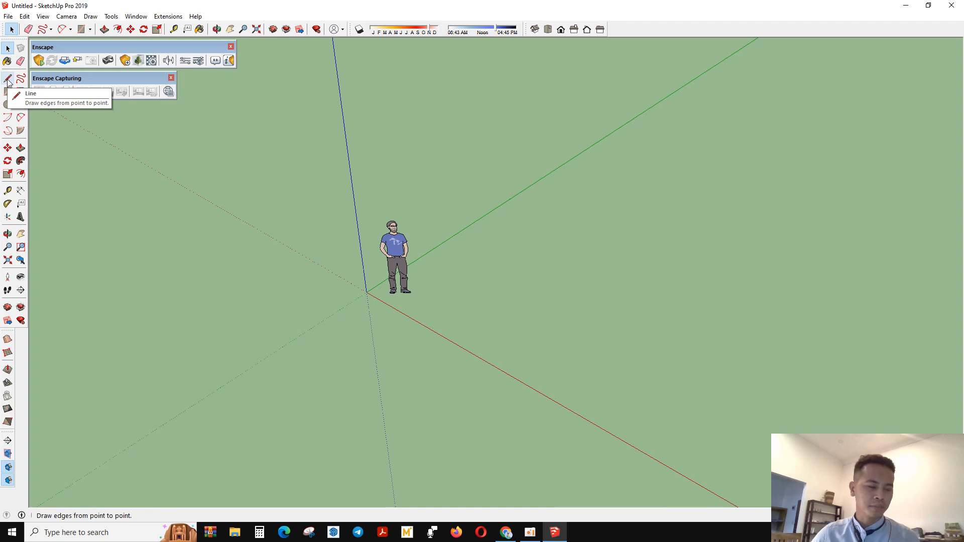
{"action": "mouse_move", "coordinate": [20, 82]}
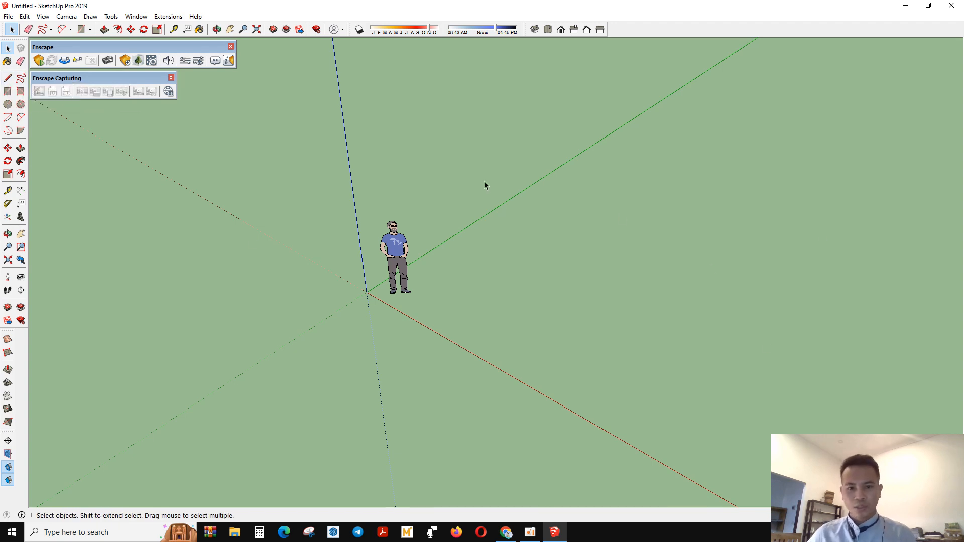
{"action": "mouse_move", "coordinate": [526, 212]}
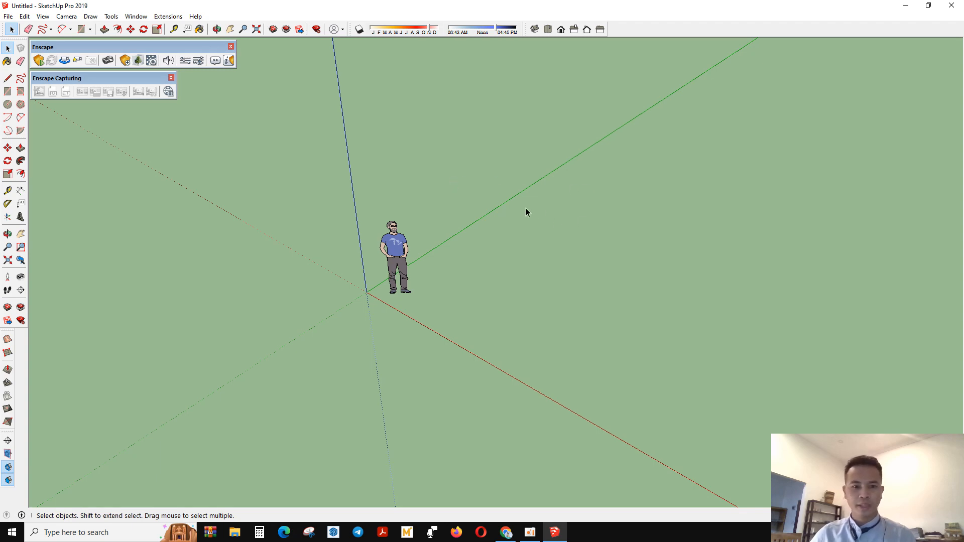